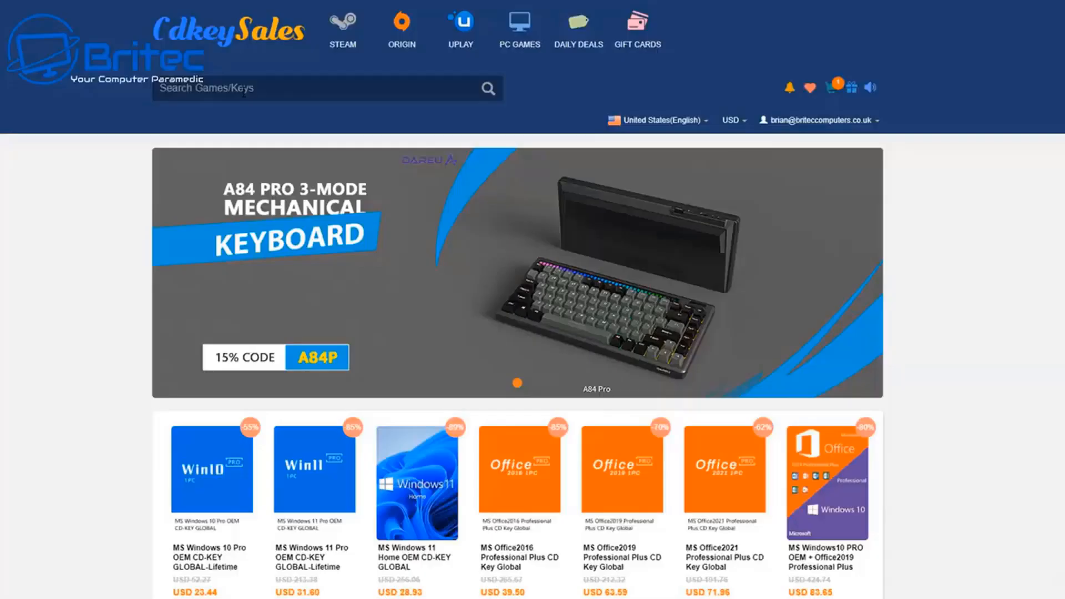
Search for 'windows 10' and view the MS Windows 10 Pro OEM key product page at USD 23.44
{"action": "type", "text": "windows 10"}
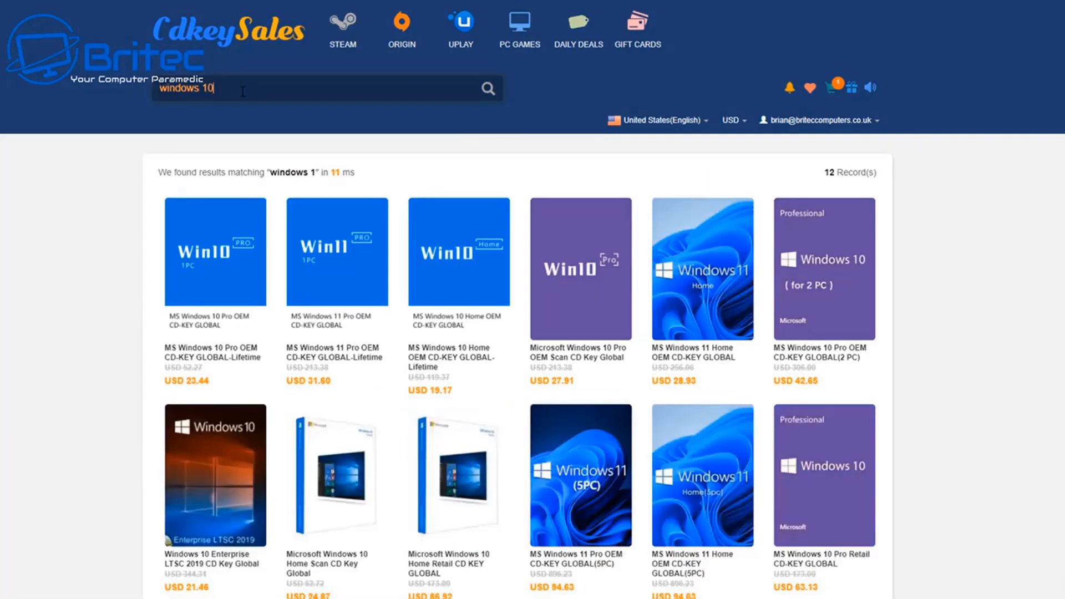
{"action": "left_click", "coordinate": [214, 252]}
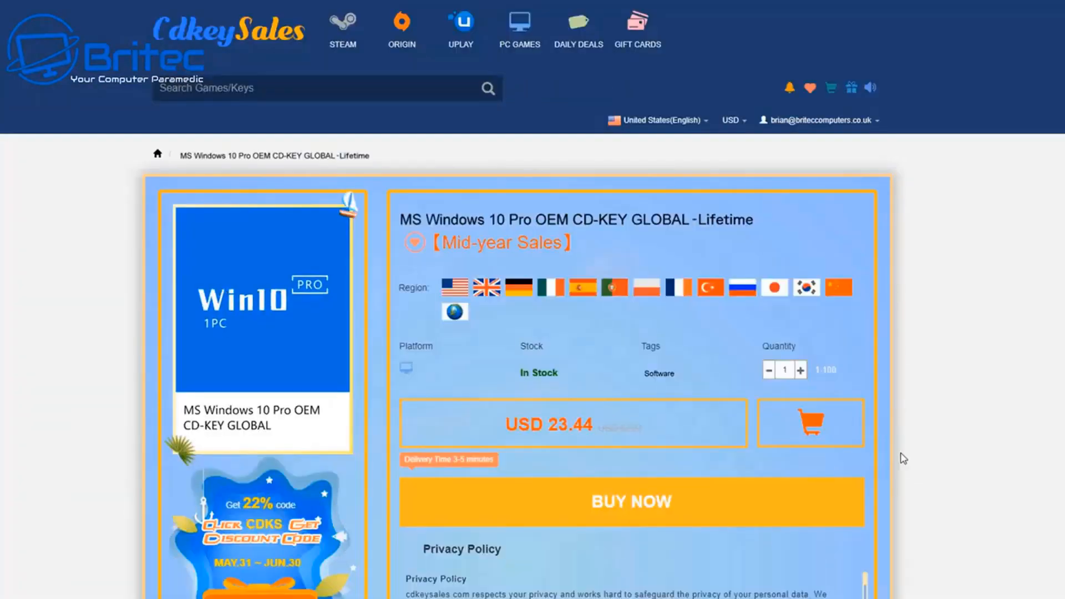
{"action": "scroll", "scroll_direction": "down", "scroll_amount": 3}
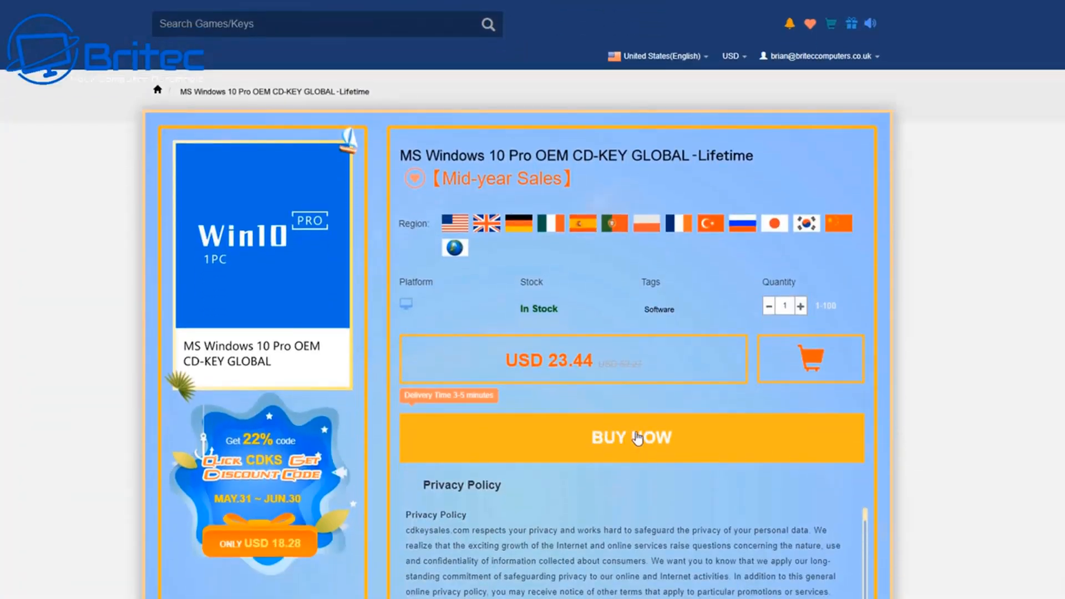
Buy the Windows 10 Pro key with promotion code BR09 applied, then submit the product key in Windows Activation
{"action": "left_click", "coordinate": [630, 437]}
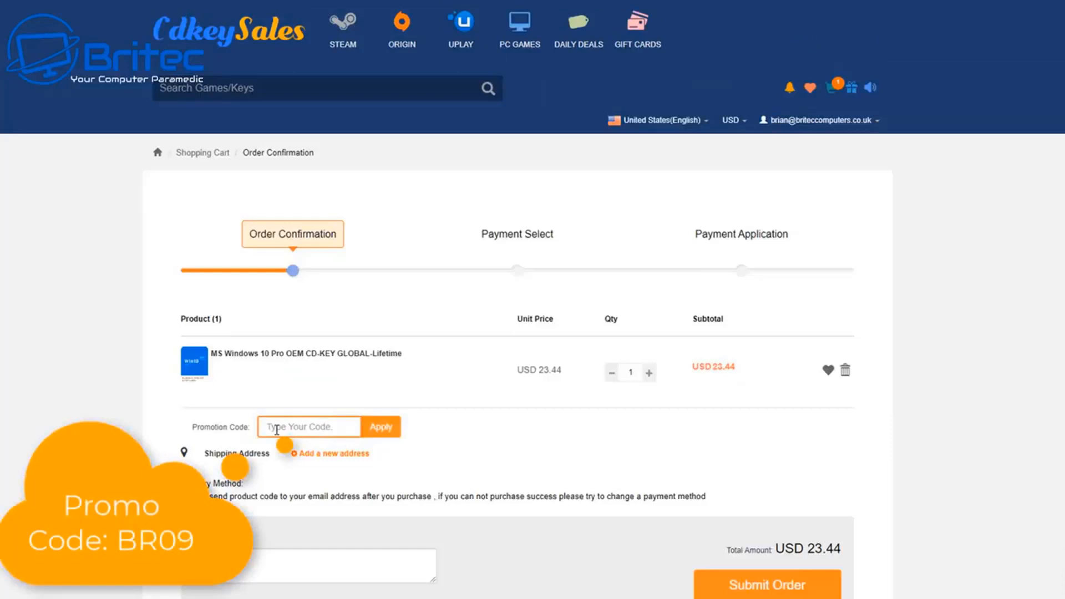
{"action": "type", "text": "BR"}
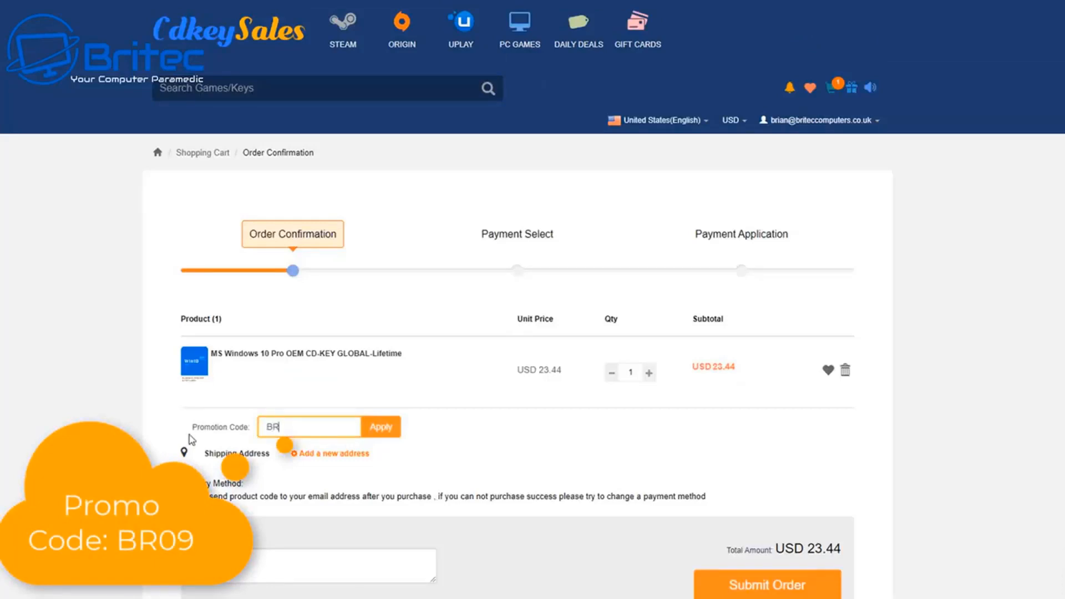
{"action": "type", "text": "09"}
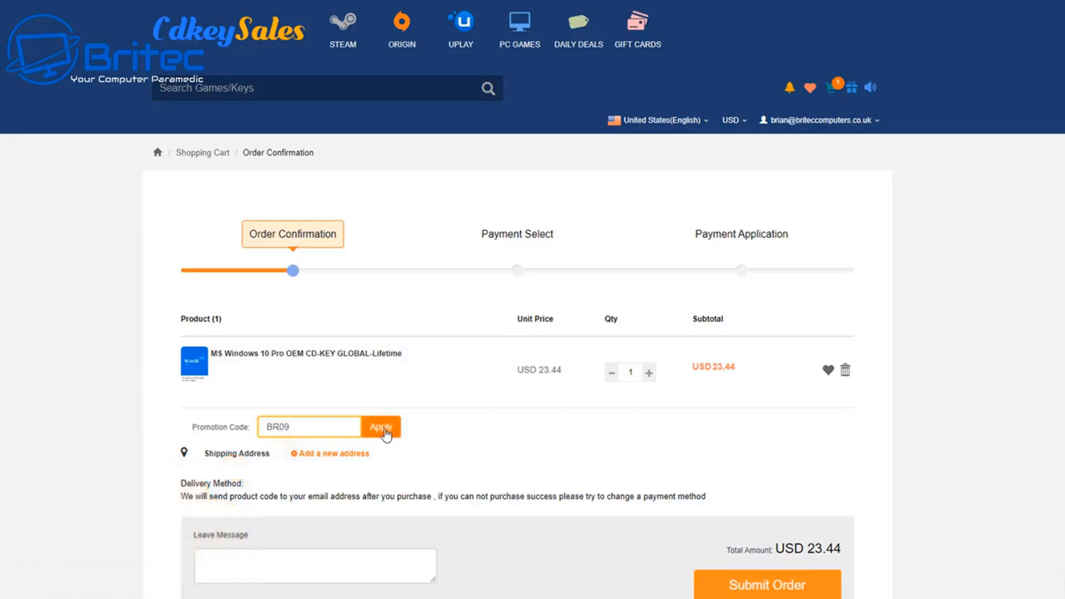
{"action": "left_click", "coordinate": [380, 430]}
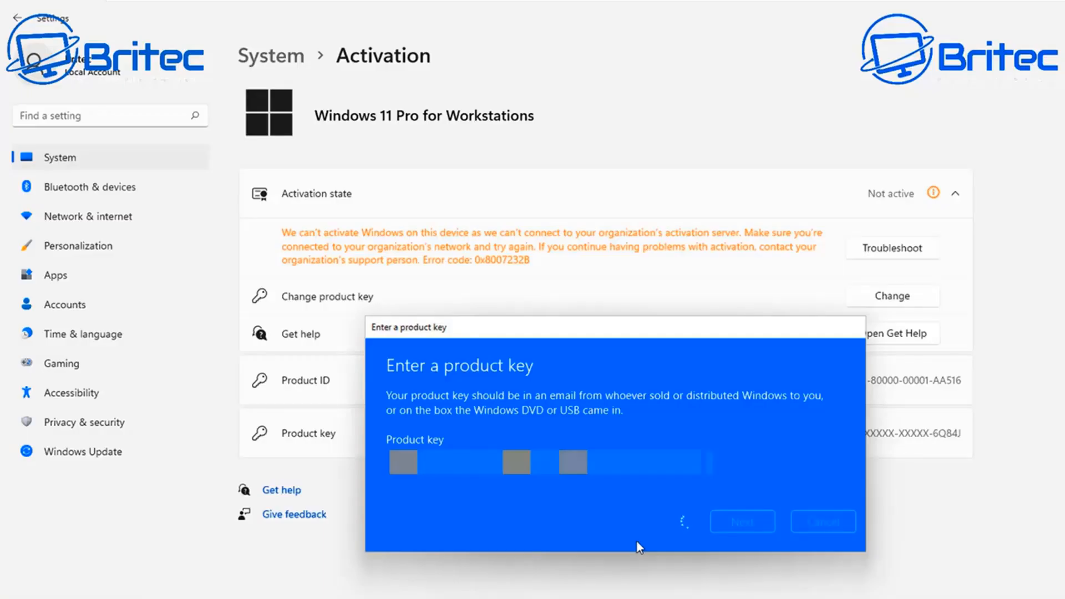
{"action": "left_click", "coordinate": [742, 521]}
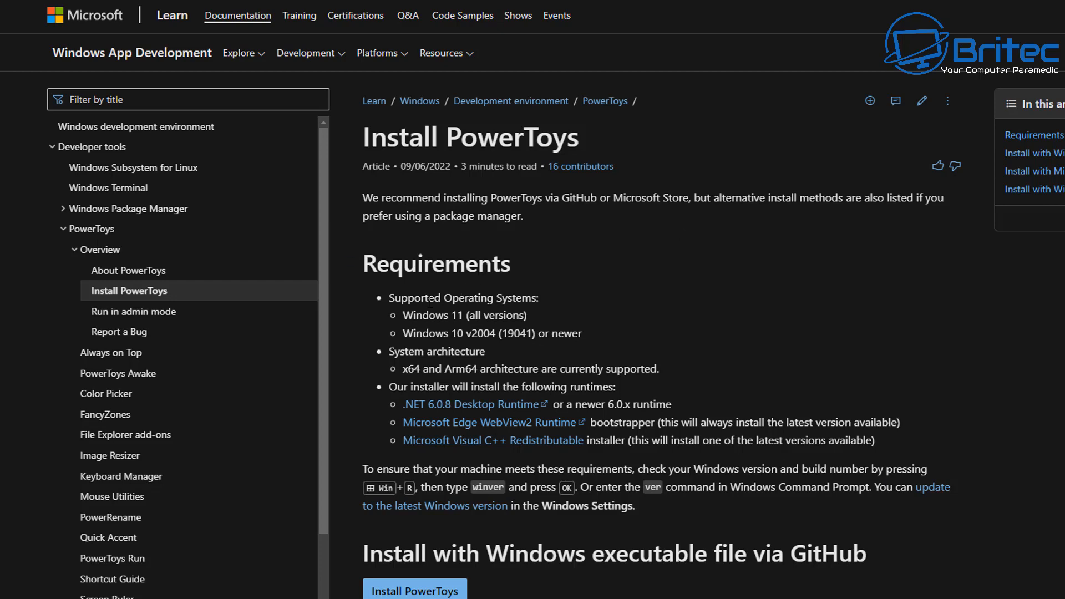
{"action": "mouse_move", "coordinate": [594, 343]}
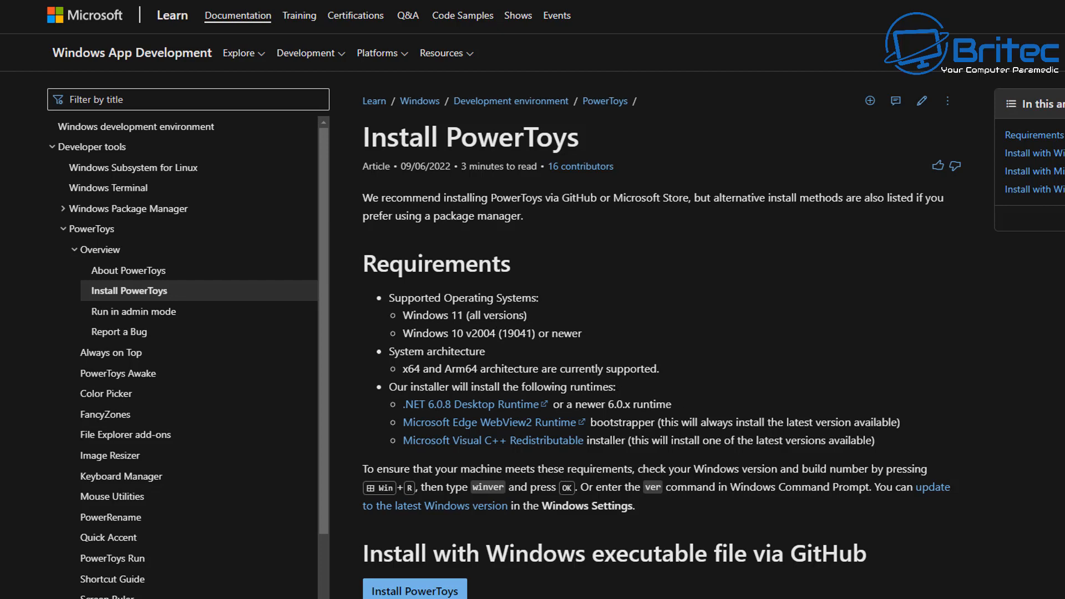
Follow the Install PowerToys link under 'Install with Windows executable file via GitHub' to the release downloads
{"action": "scroll", "scroll_direction": "down", "scroll_amount": 3}
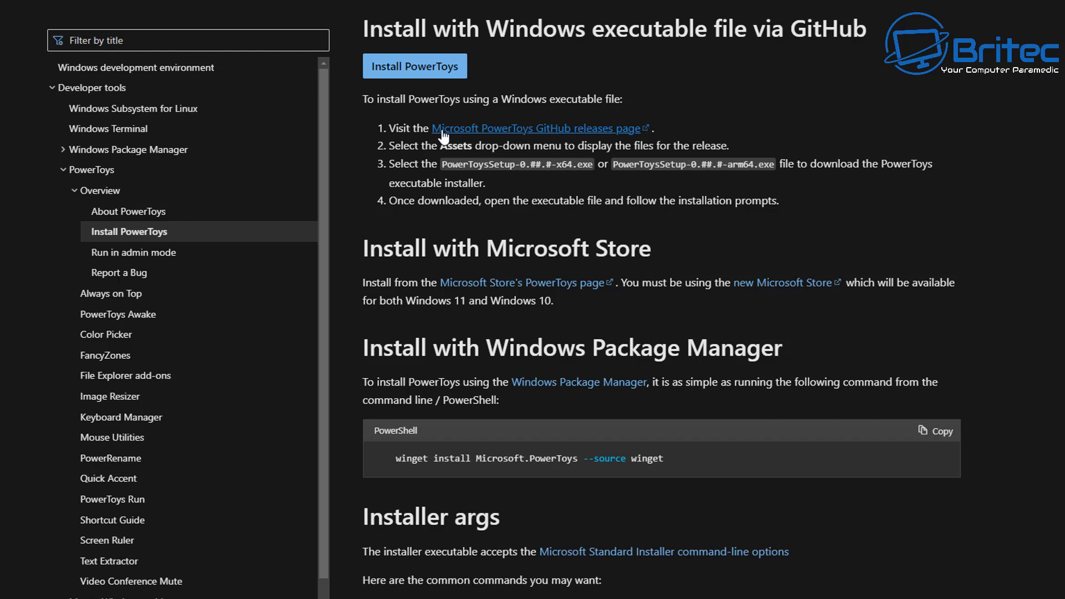
{"action": "mouse_move", "coordinate": [467, 139]}
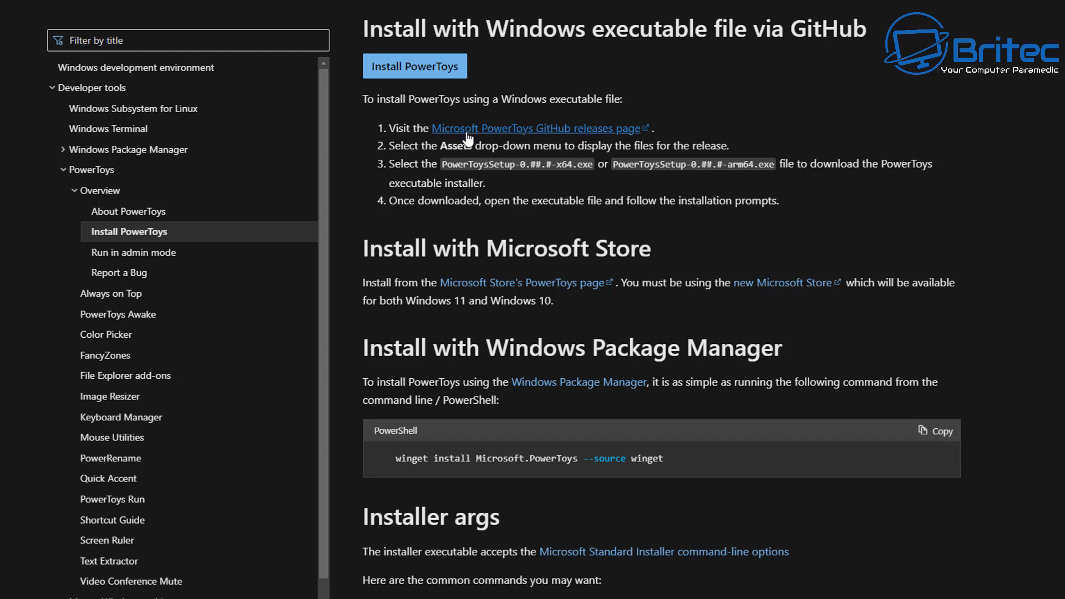
{"action": "mouse_move", "coordinate": [472, 112]}
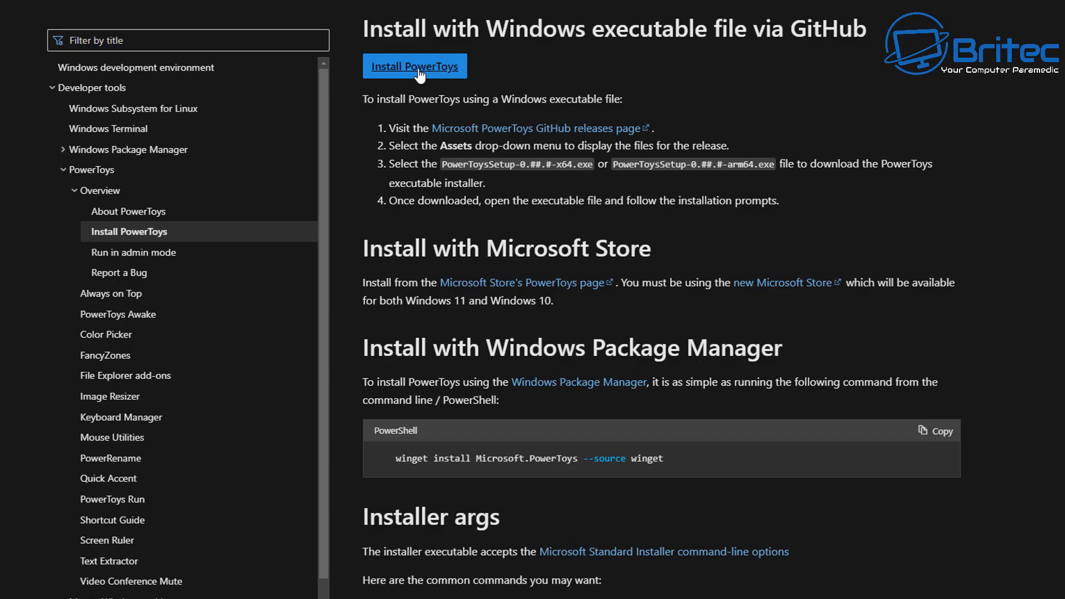
{"action": "left_click", "coordinate": [414, 66]}
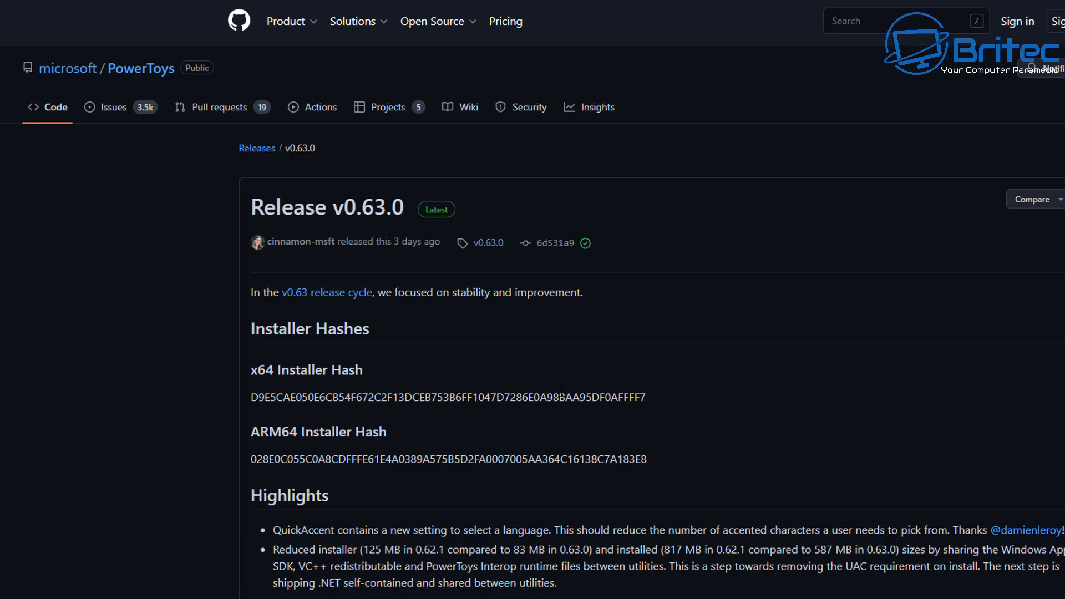
Scroll past the v0.63.0 release notes to the Assets list with the PowerToysSetup x64 and arm64 installers
{"action": "scroll", "scroll_direction": "down", "scroll_amount": 3}
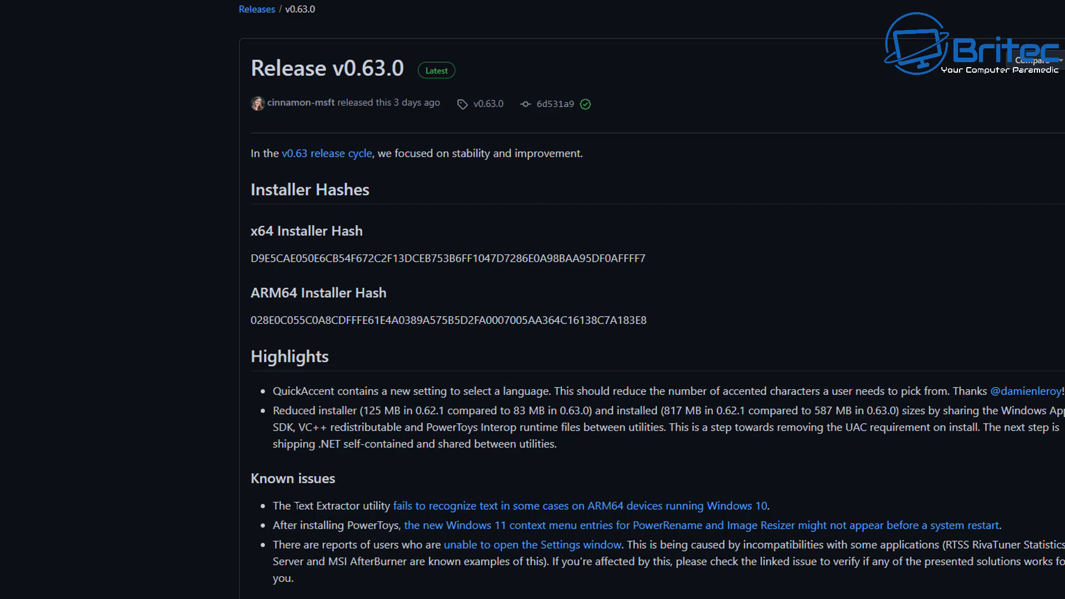
{"action": "scroll", "scroll_direction": "down", "scroll_amount": 3}
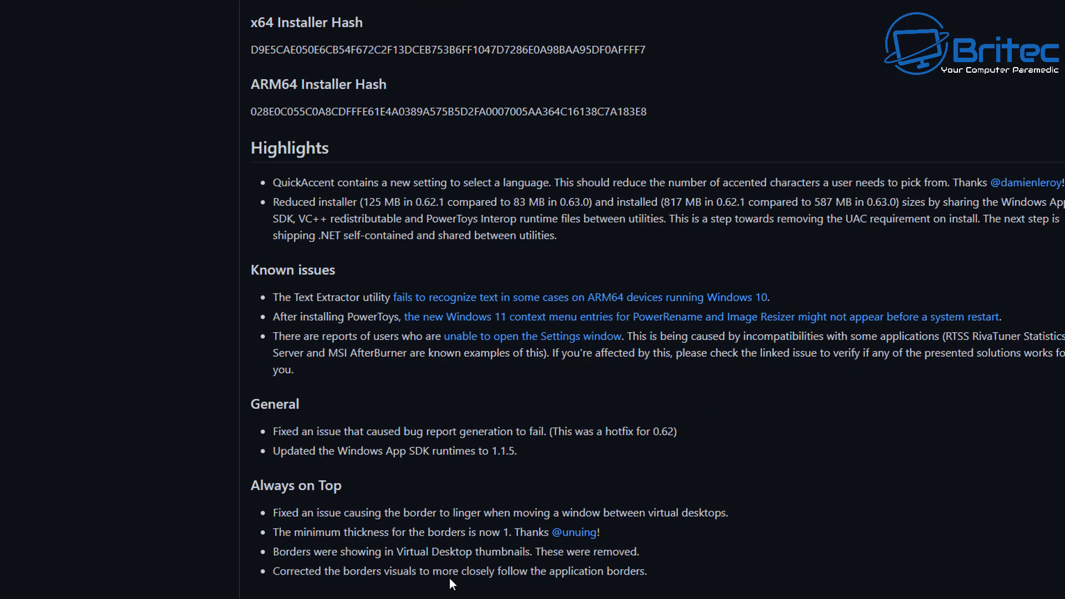
{"action": "scroll", "scroll_direction": "down", "scroll_amount": 3}
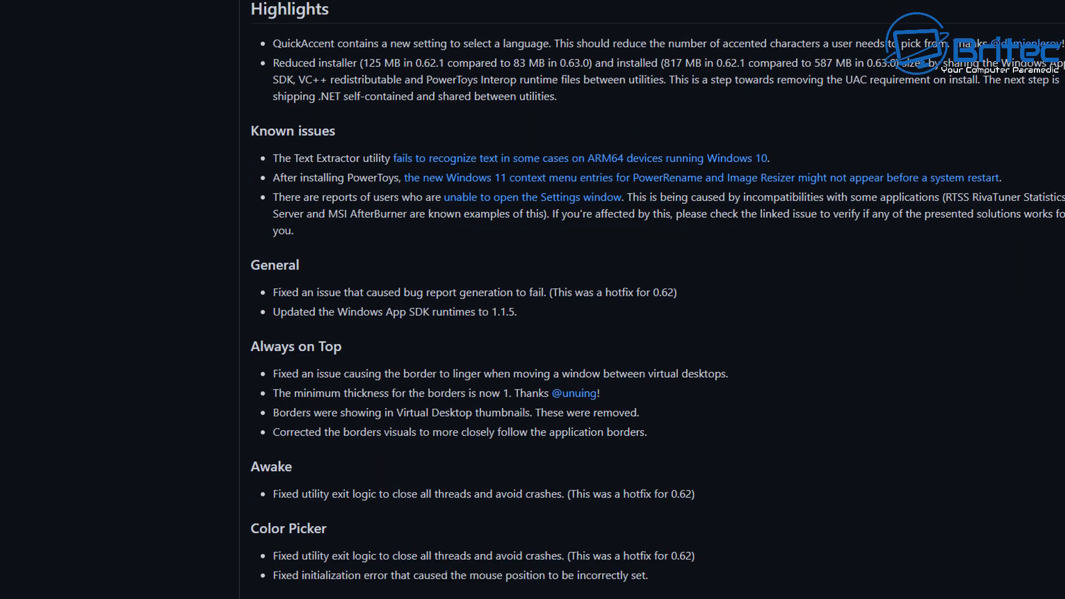
{"action": "scroll", "scroll_direction": "down", "scroll_amount": 3}
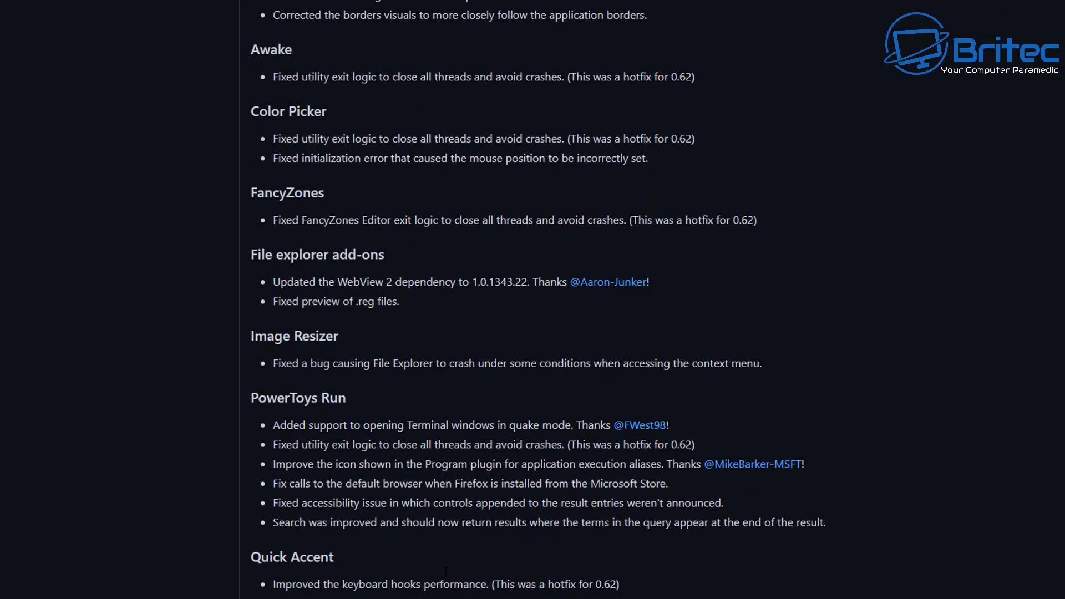
{"action": "scroll", "scroll_direction": "down", "scroll_amount": 3}
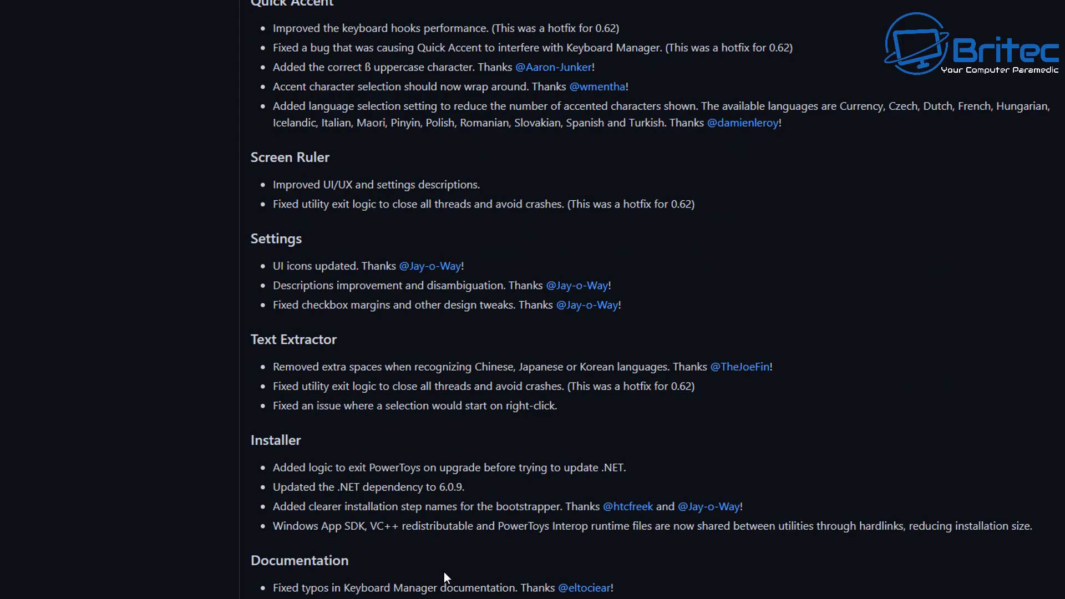
{"action": "scroll", "scroll_direction": "down", "scroll_amount": 3}
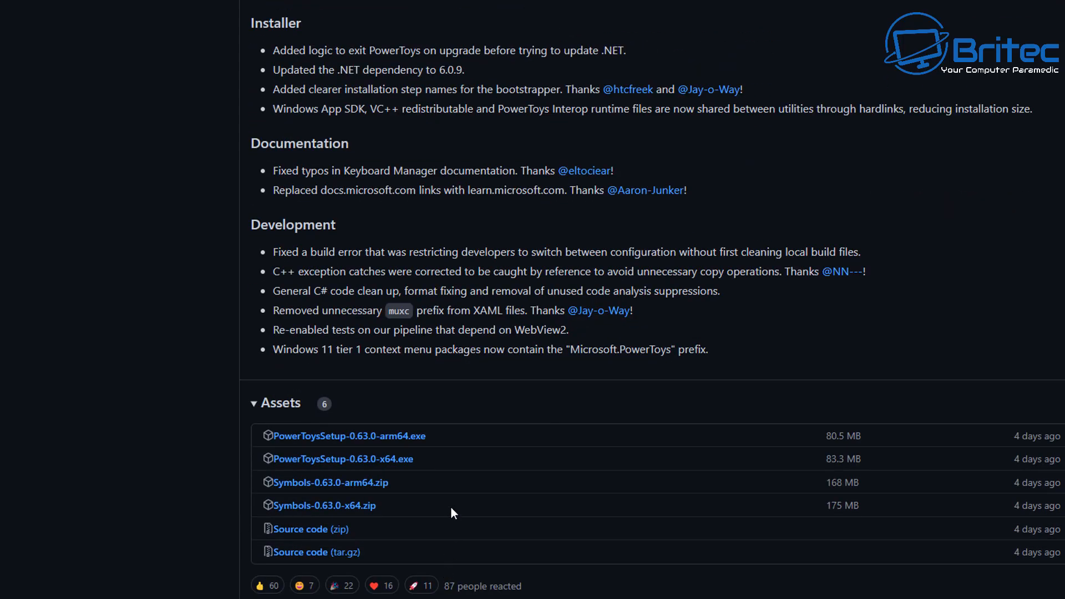
{"action": "mouse_move", "coordinate": [370, 528]}
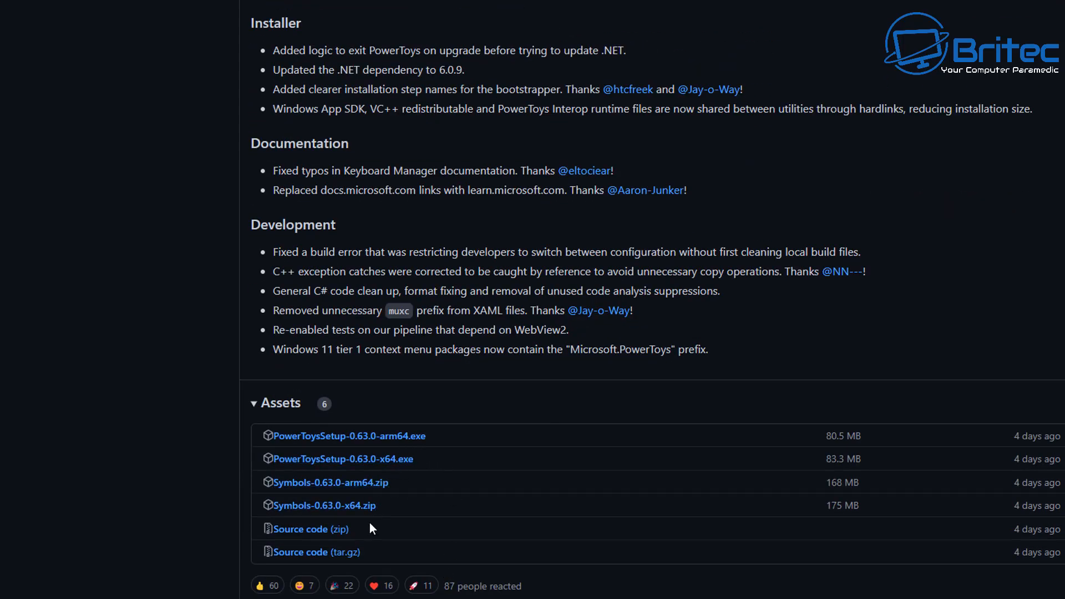
{"action": "mouse_move", "coordinate": [343, 458]}
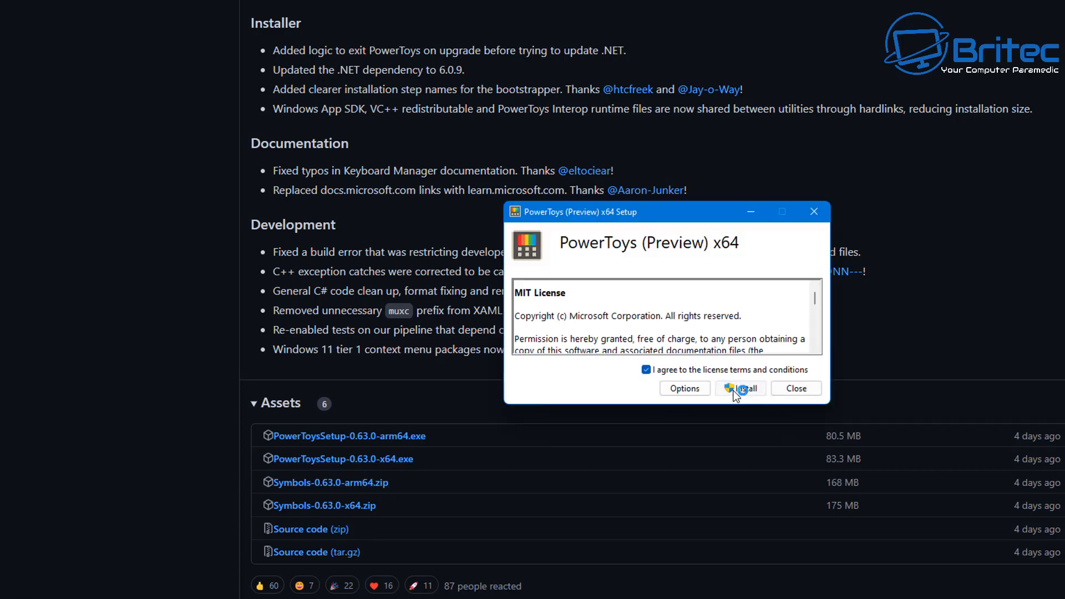
Start the PowerToys (Preview) x64 installation and move the Setup Progress window aside while it runs
{"action": "left_click", "coordinate": [740, 388]}
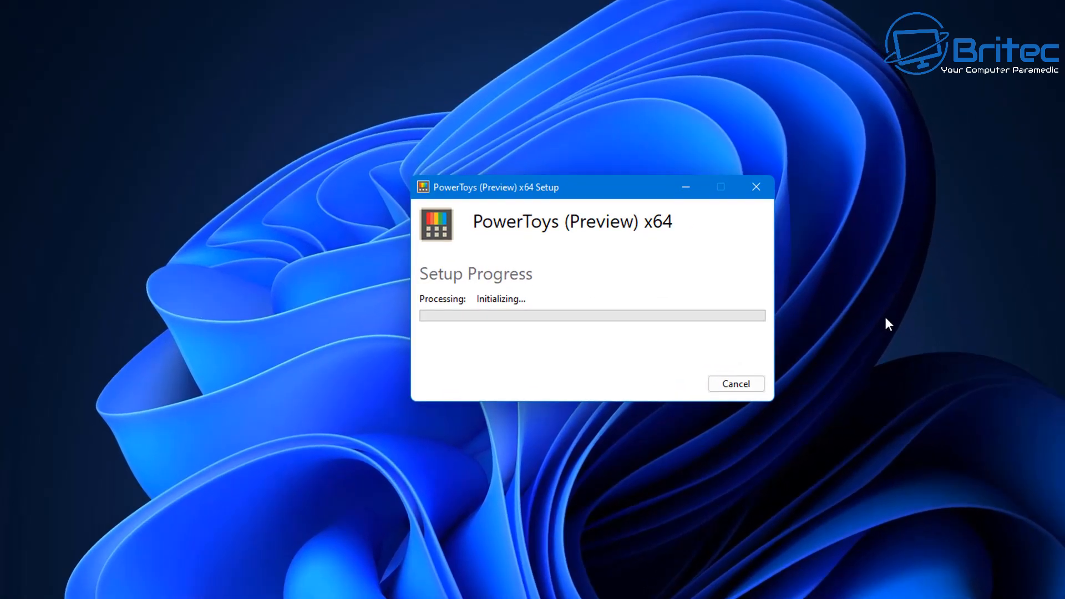
{"action": "left_click_drag", "start_coordinate": [495, 186], "coordinate": [407, 162]}
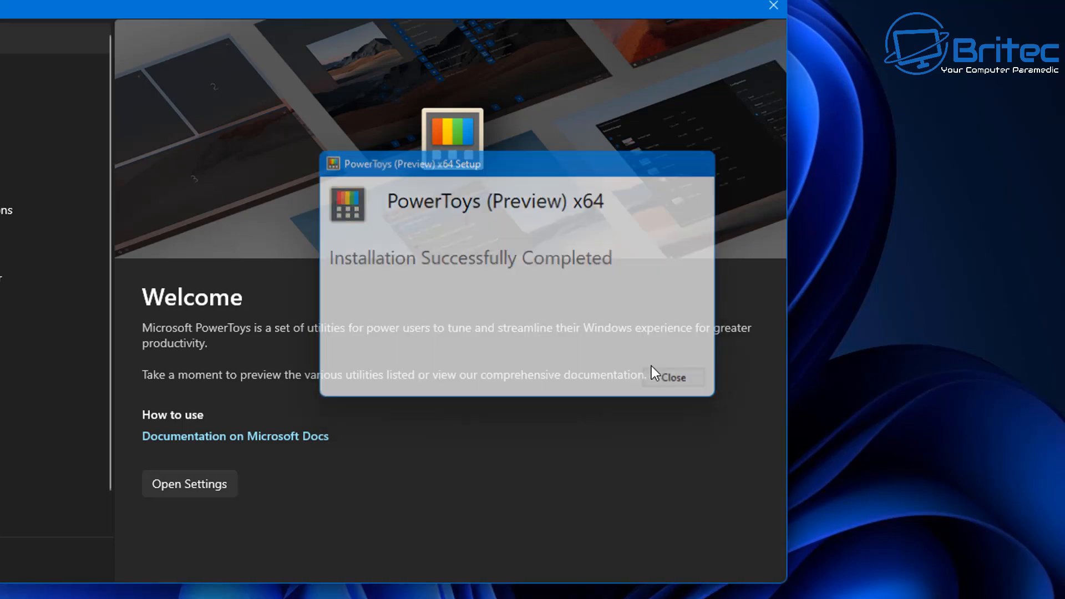
Dismiss the completed setup dialog, leaving the Welcome to PowerToys window on its General page
{"action": "left_click", "coordinate": [672, 377]}
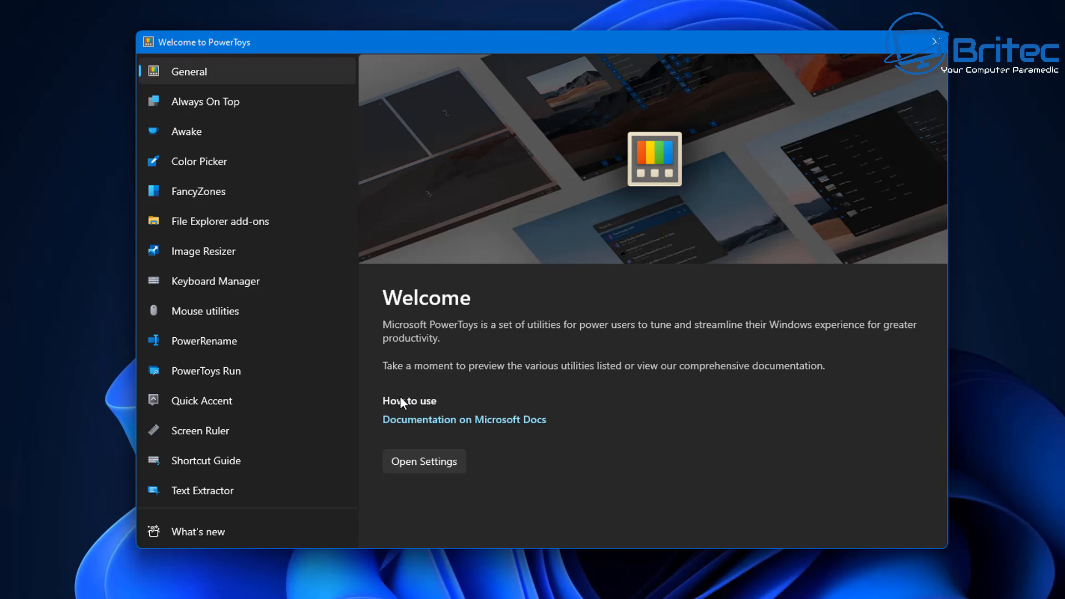
{"action": "mouse_move", "coordinate": [372, 418]}
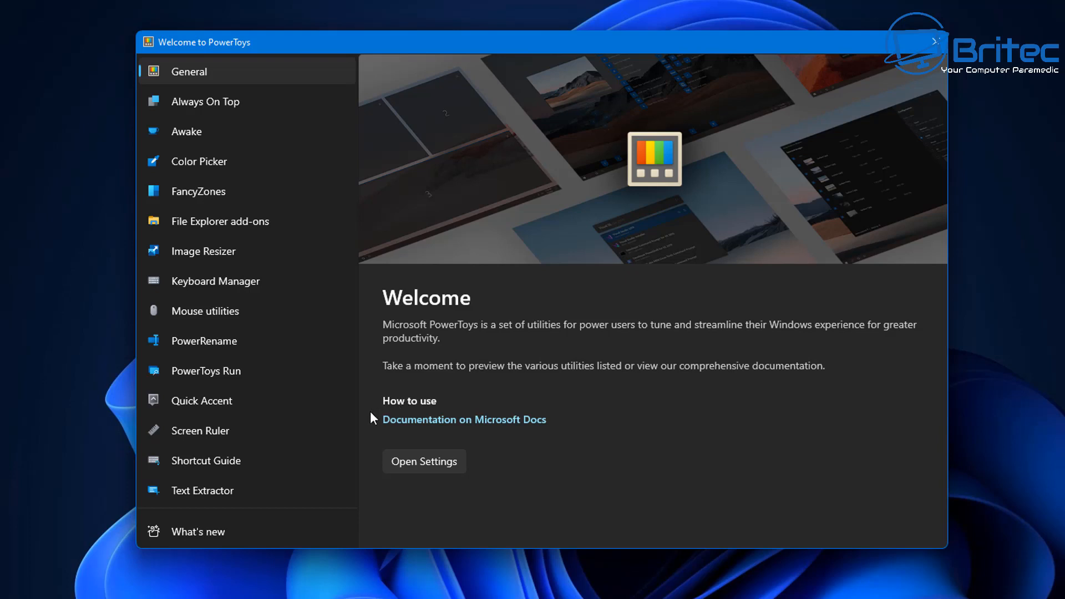
{"action": "mouse_move", "coordinate": [326, 421]}
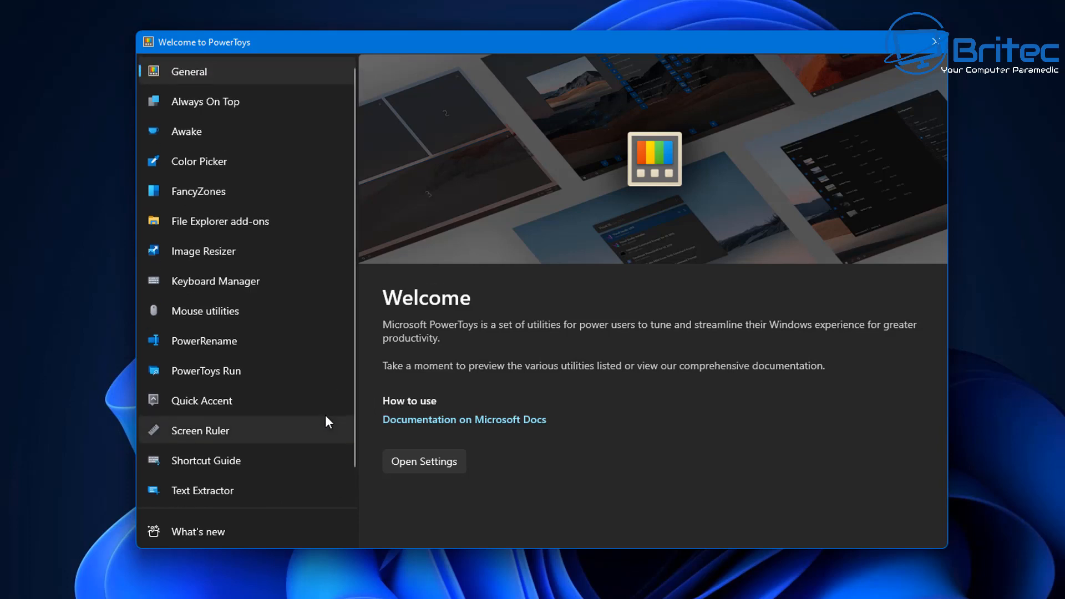
{"action": "mouse_move", "coordinate": [326, 421]}
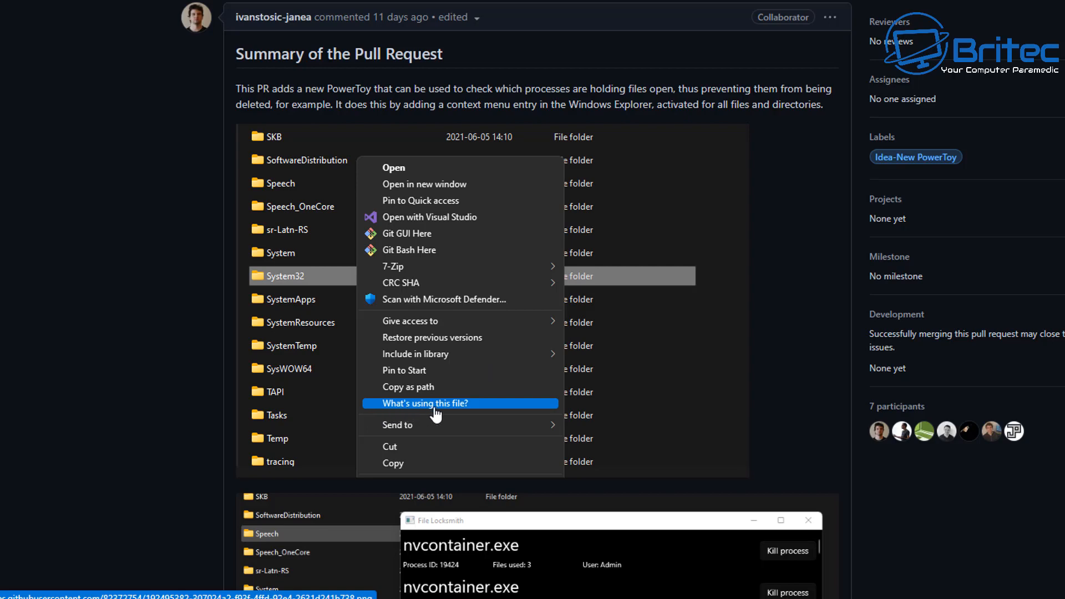
{"action": "mouse_move", "coordinate": [460, 416]}
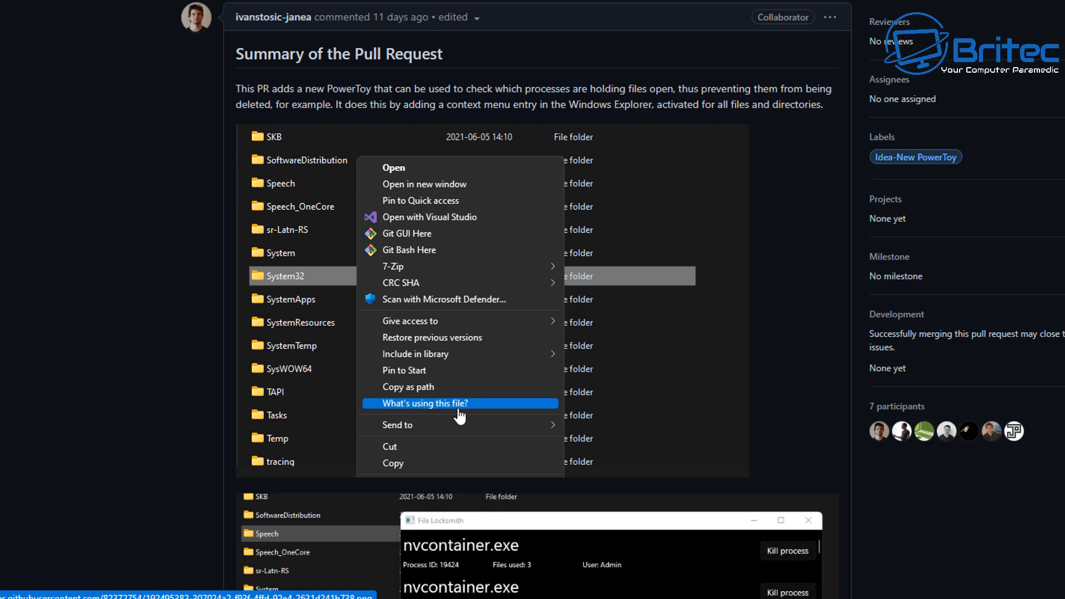
{"action": "mouse_move", "coordinate": [291, 287]}
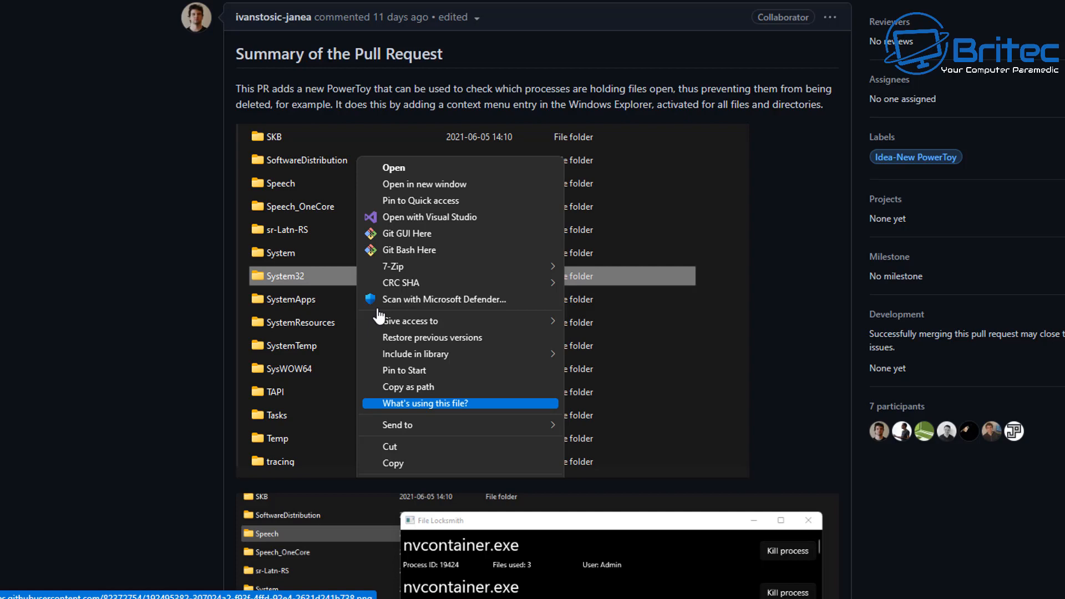
Scroll the File Locksmith pull request down to its process-list screenshot and 'Things that need to be done' list
{"action": "scroll", "scroll_direction": "down", "scroll_amount": 3}
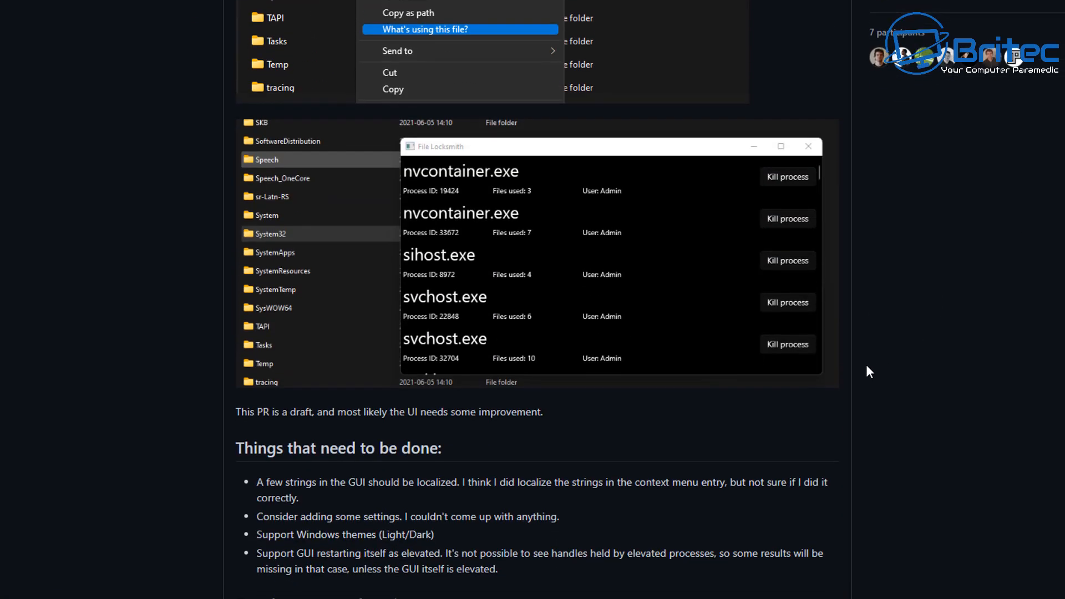
{"action": "mouse_move", "coordinate": [265, 161]}
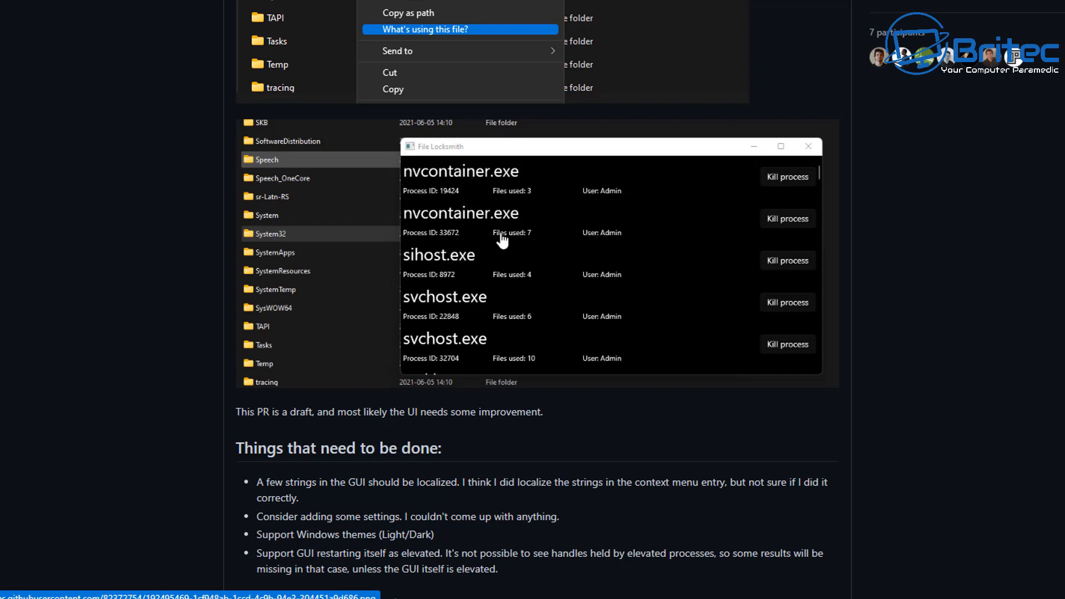
{"action": "mouse_move", "coordinate": [598, 261]}
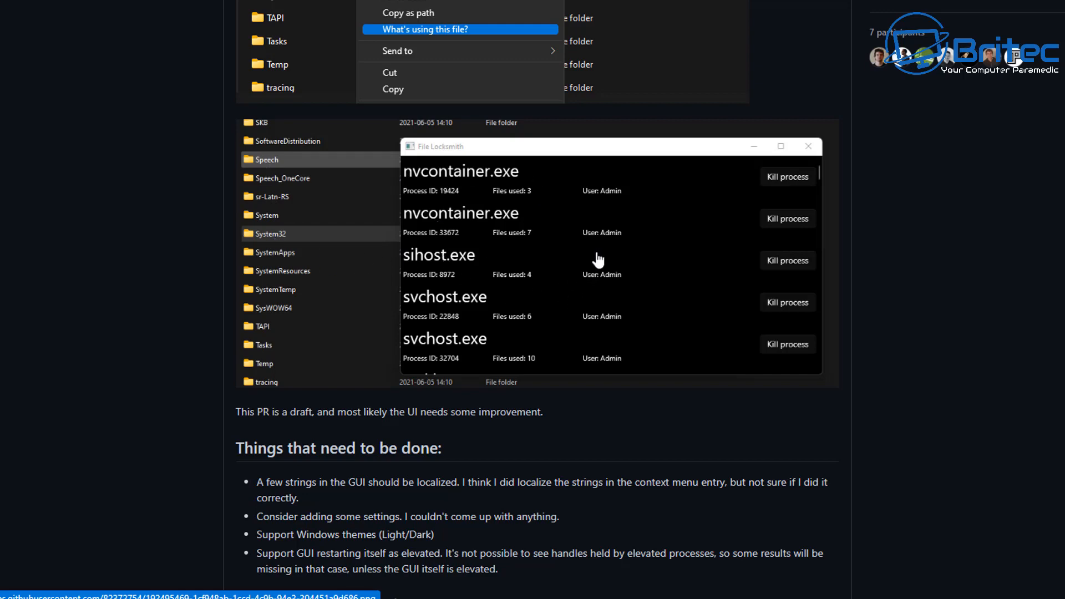
{"action": "mouse_move", "coordinate": [767, 332]}
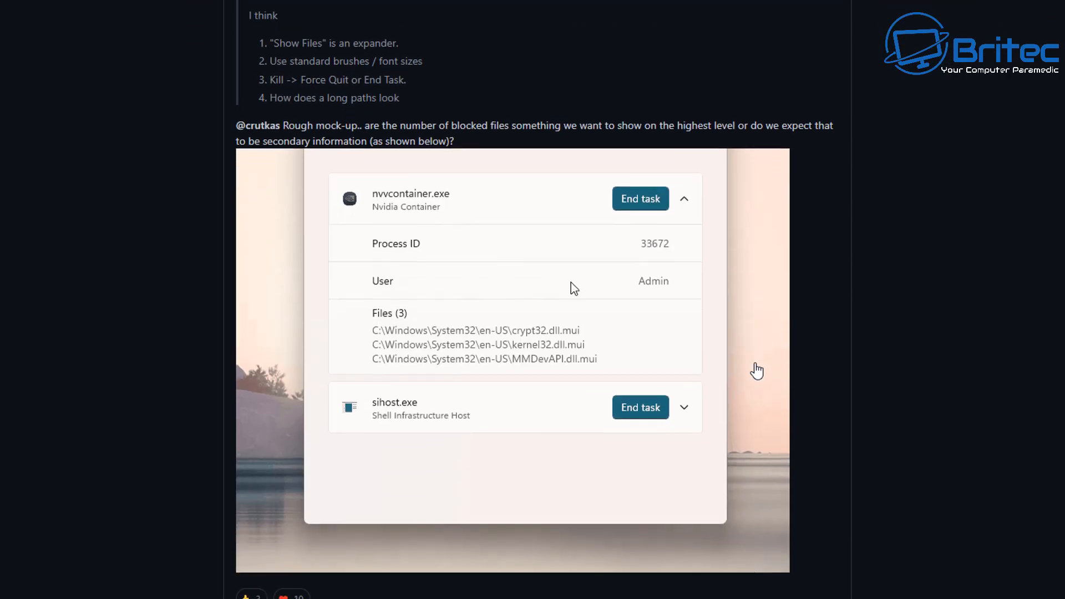
{"action": "scroll", "scroll_direction": "down", "scroll_amount": 3}
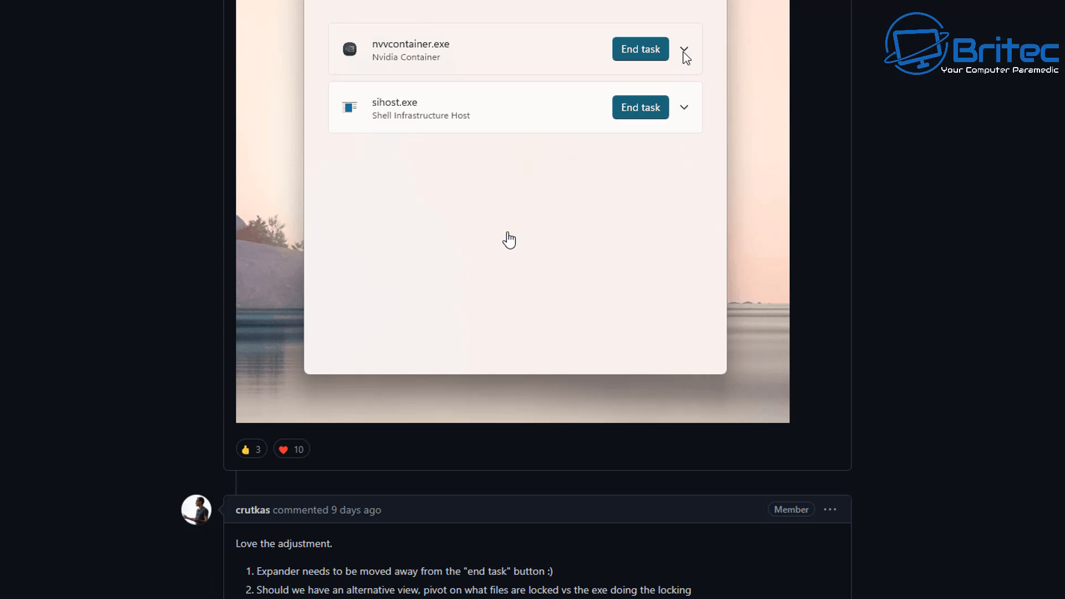
{"action": "left_click", "coordinate": [684, 49]}
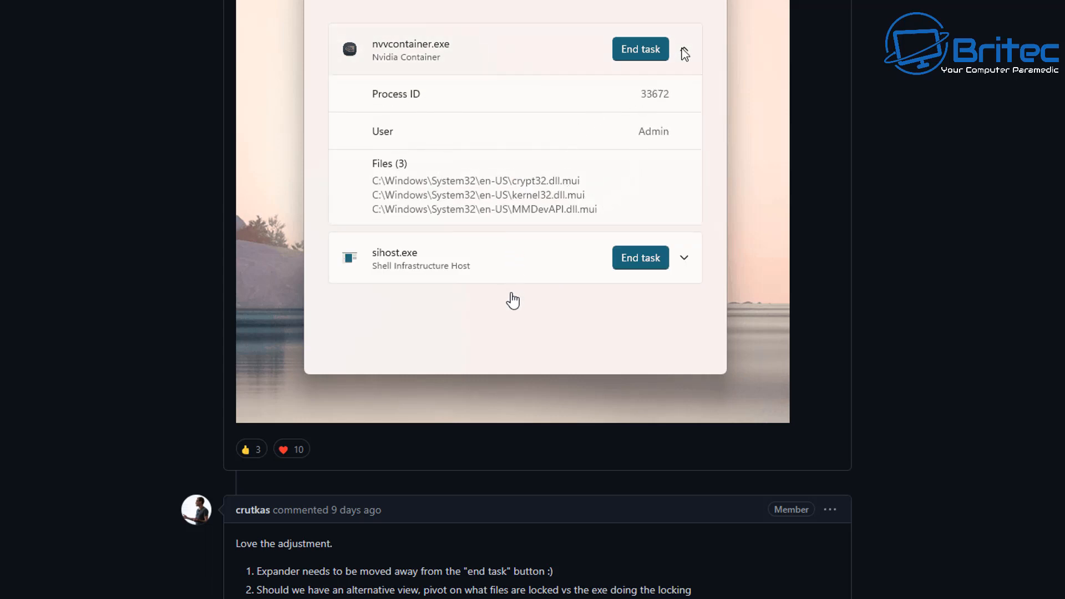
{"action": "left_click", "coordinate": [684, 53]}
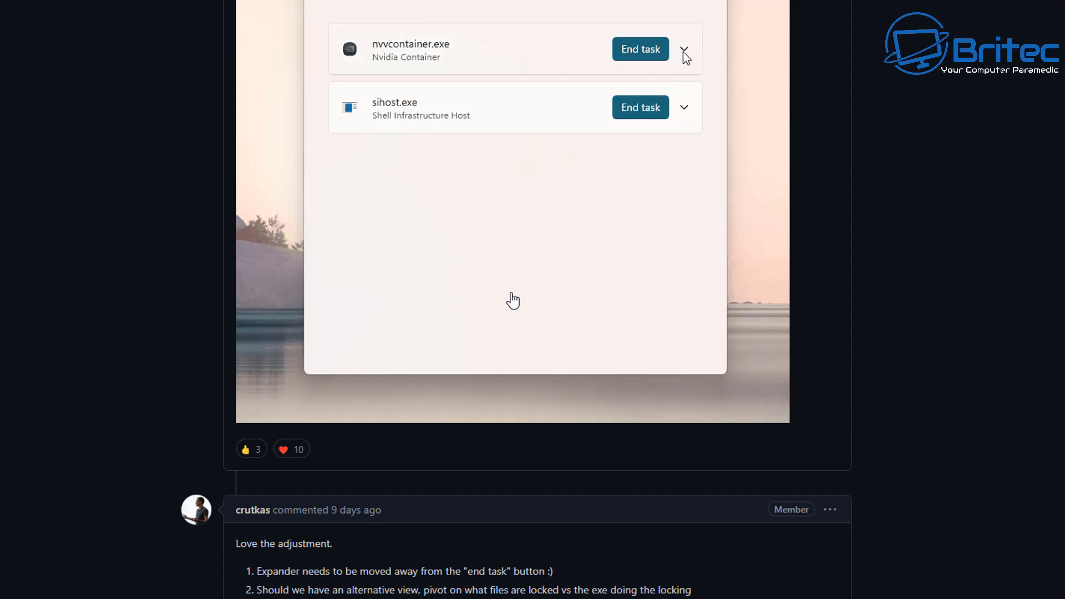
{"action": "left_click", "coordinate": [684, 49]}
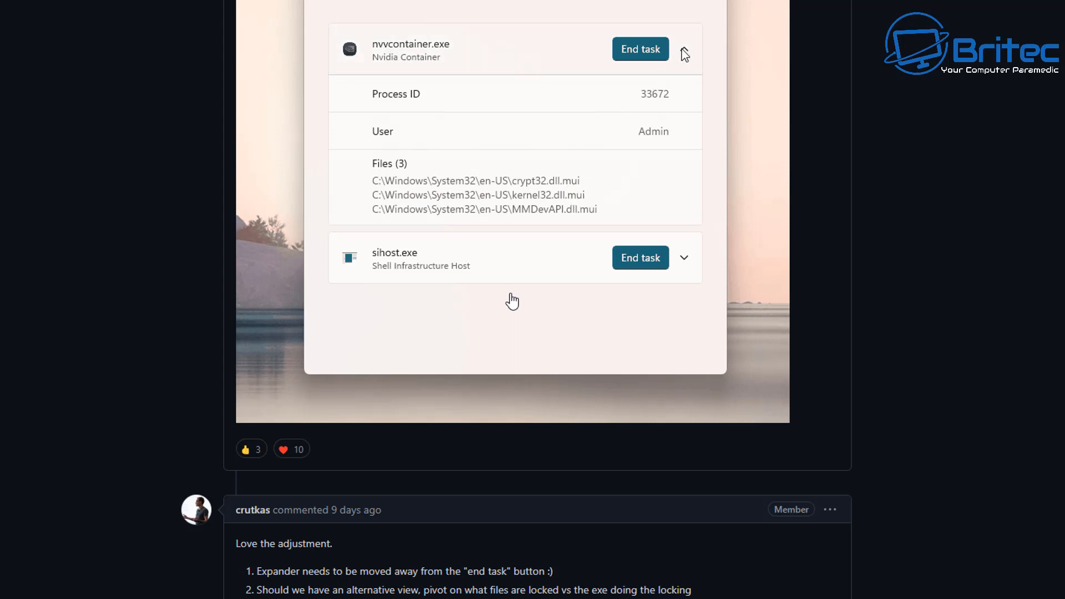
{"action": "left_click", "coordinate": [685, 54]}
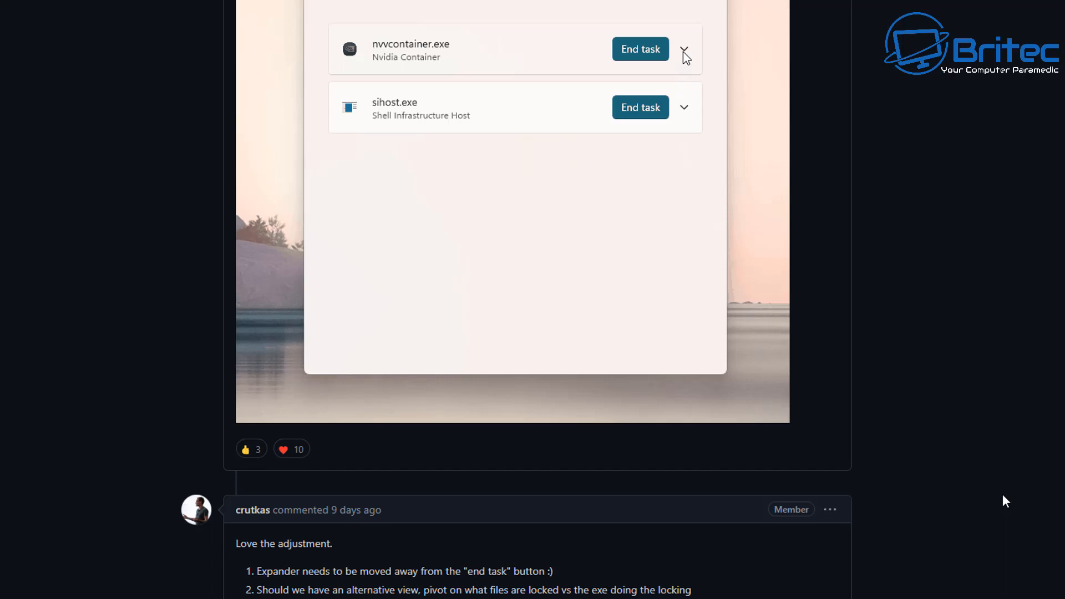
{"action": "left_click", "coordinate": [685, 49]}
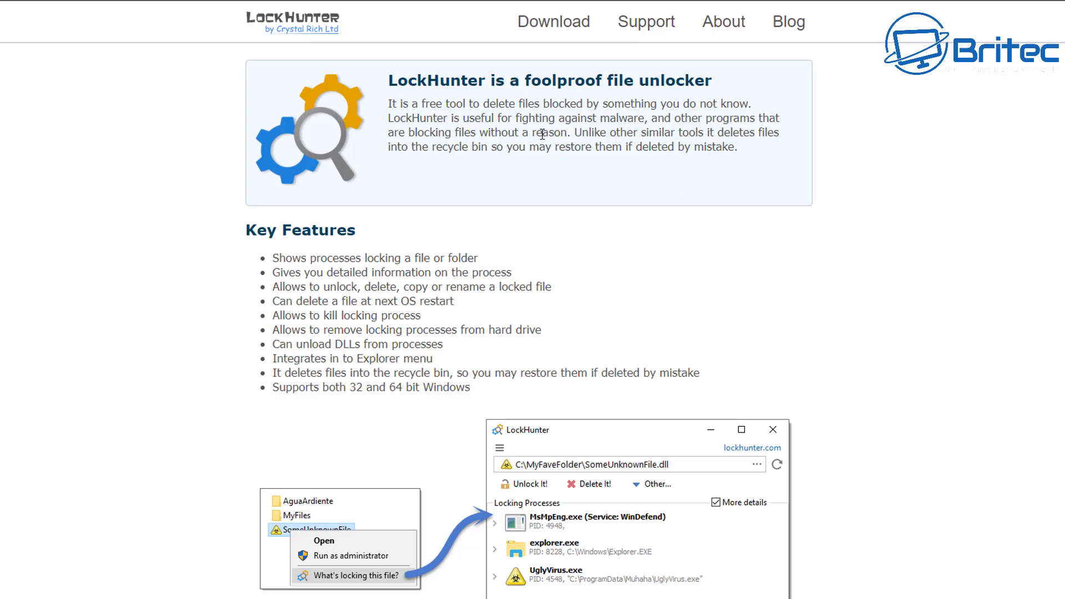
{"action": "mouse_move", "coordinate": [610, 105]}
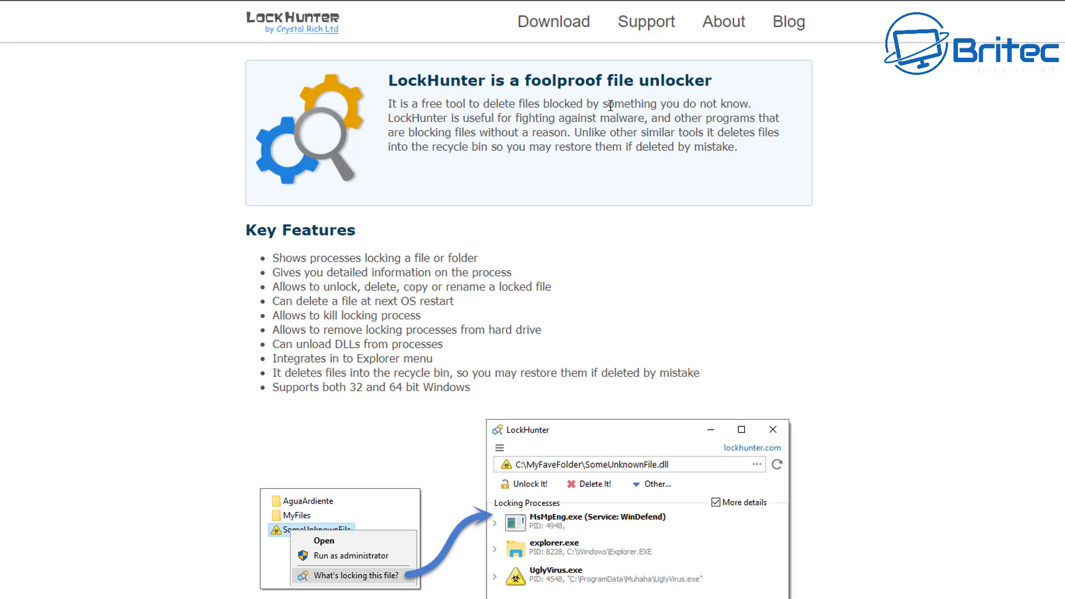
{"action": "mouse_move", "coordinate": [580, 540]}
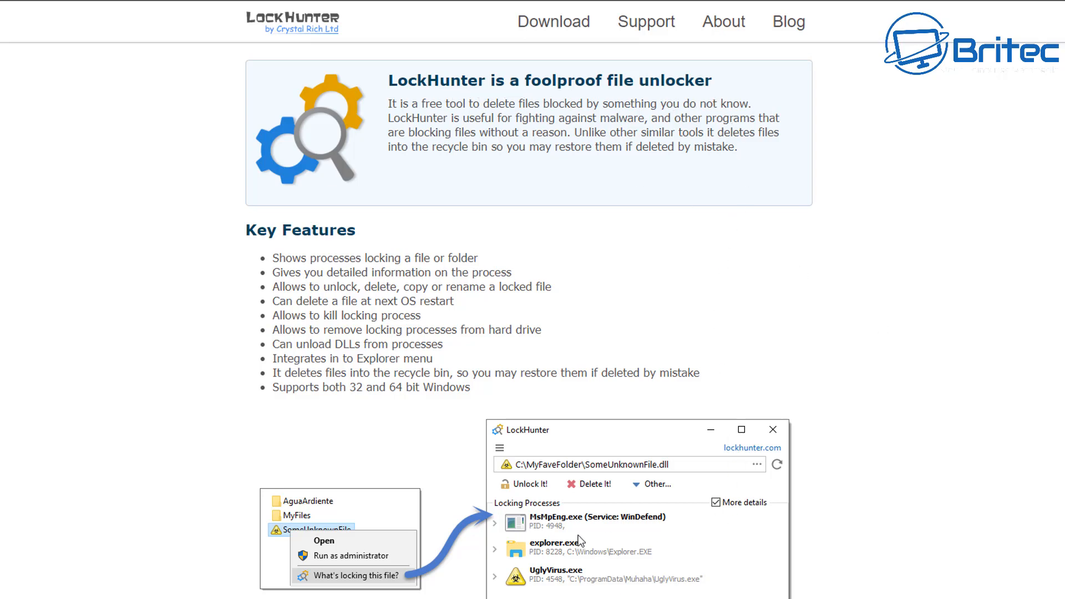
{"action": "mouse_move", "coordinate": [380, 588]}
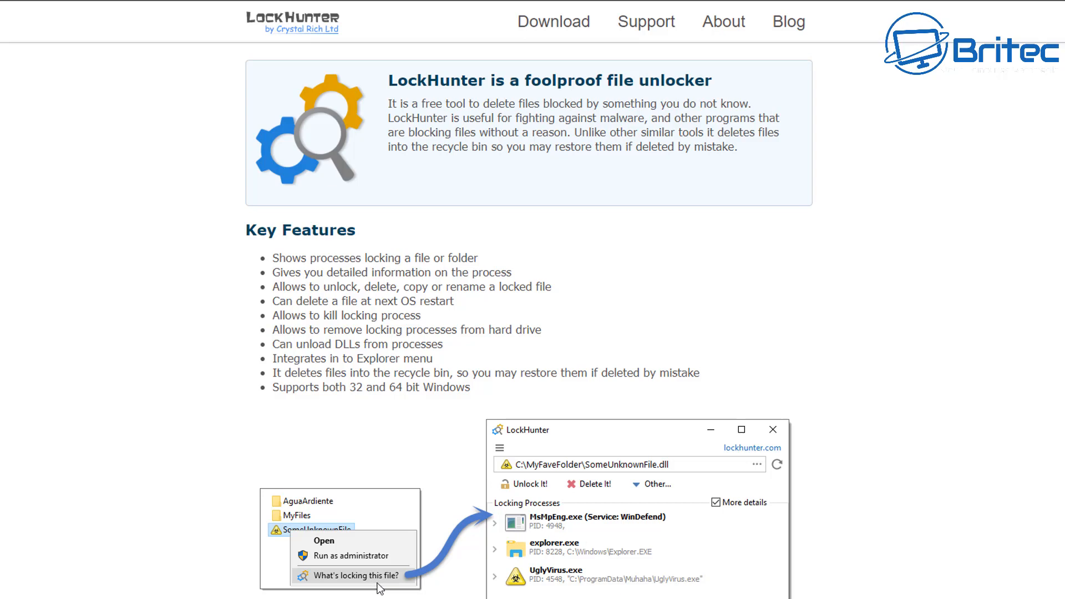
{"action": "mouse_move", "coordinate": [383, 588]}
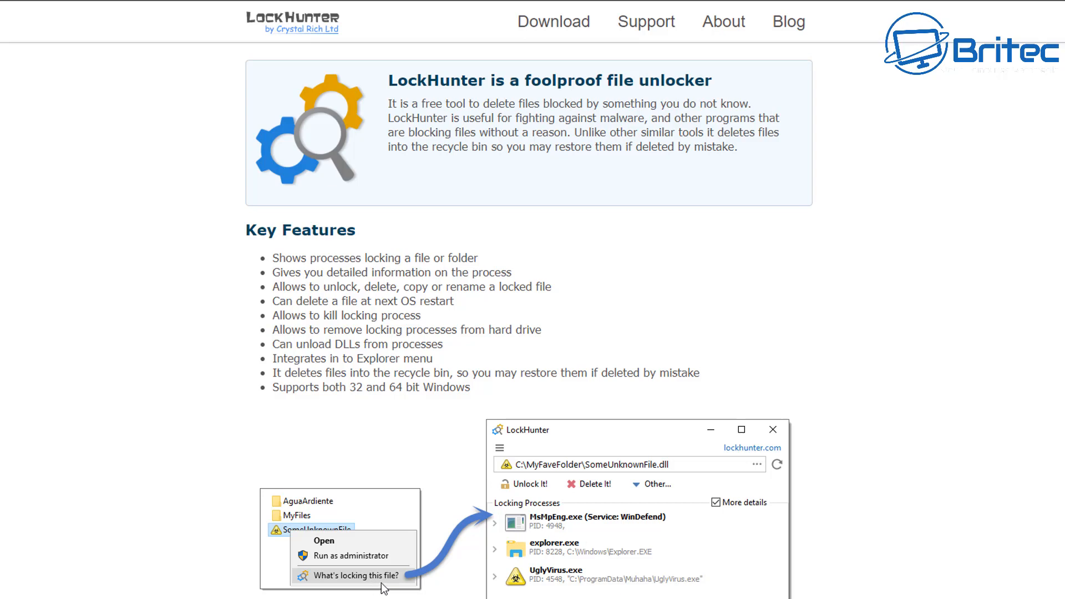
{"action": "mouse_move", "coordinate": [288, 540]}
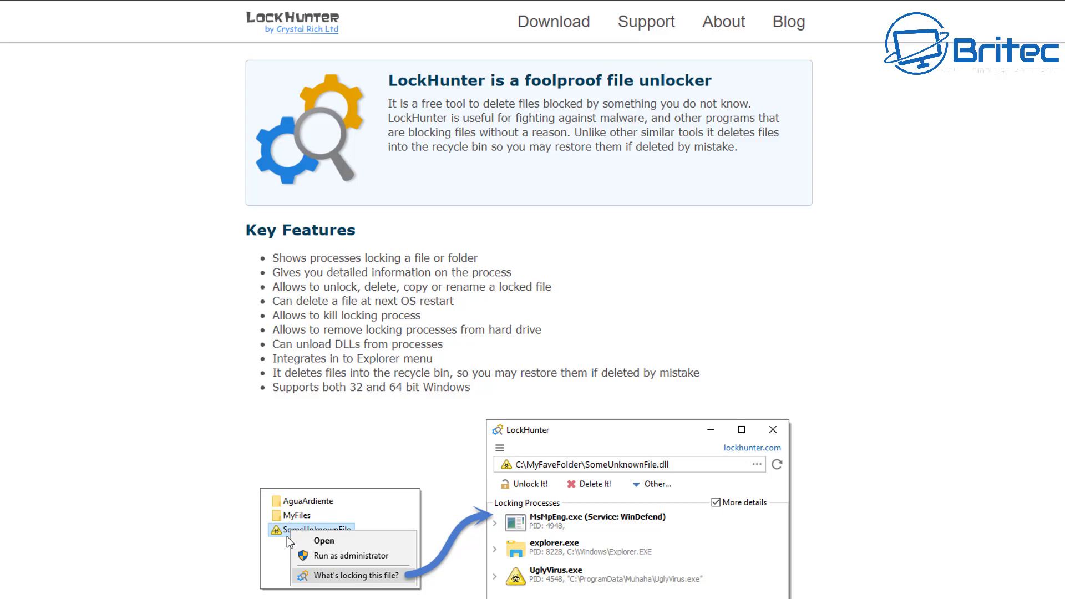
Download the LockHunter installer via 'Download now!' on the LockHunter homepage
{"action": "scroll", "scroll_direction": "down", "scroll_amount": 3}
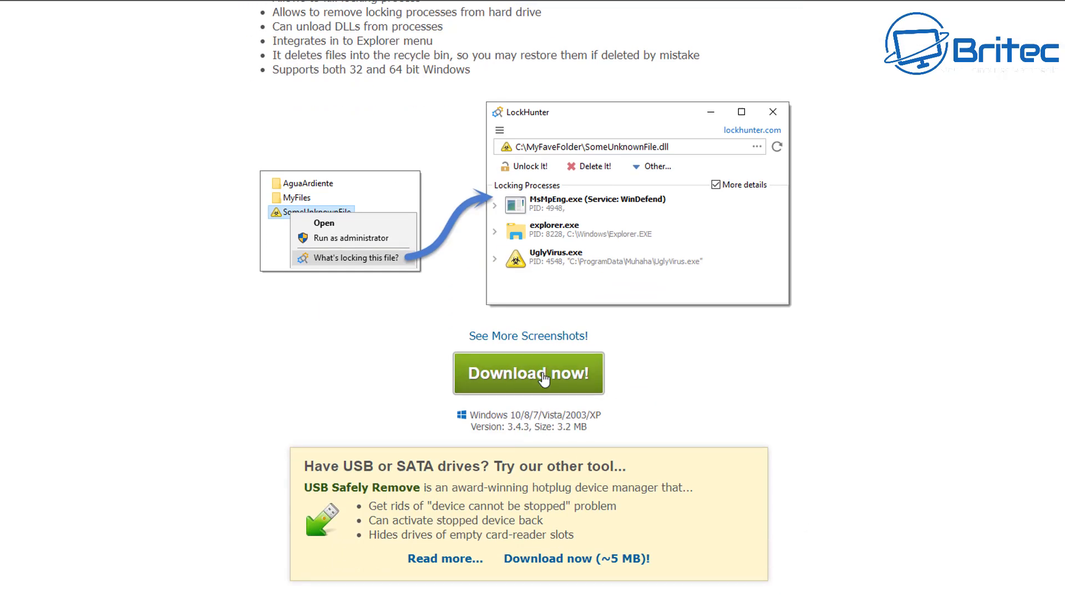
{"action": "left_click", "coordinate": [528, 372]}
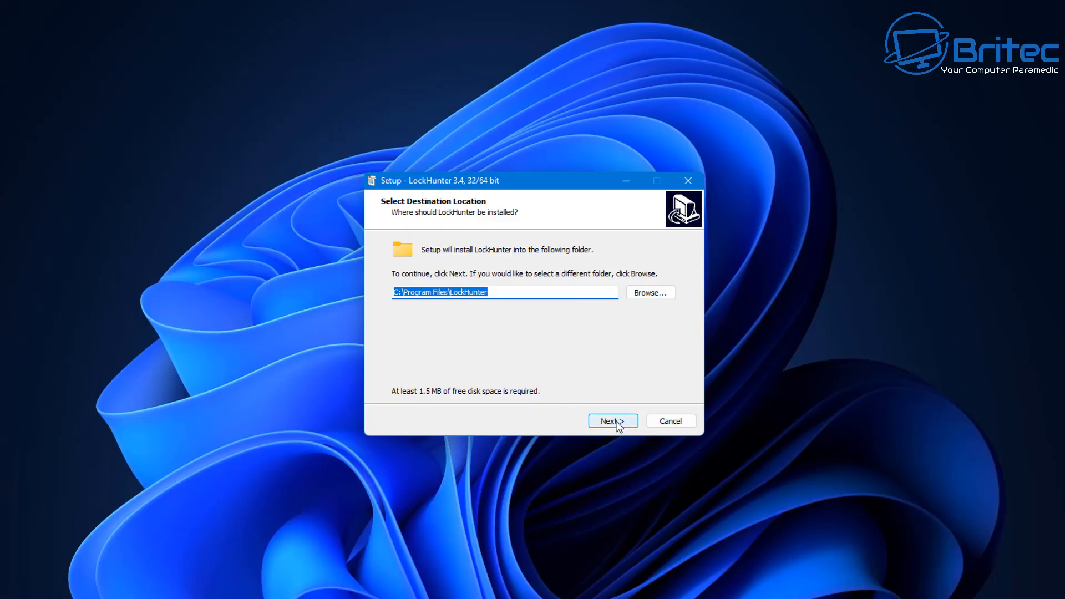
Install LockHunter 3.4 into the default C:\Program Files\LockHunter folder and finish the wizard
{"action": "left_click", "coordinate": [612, 420]}
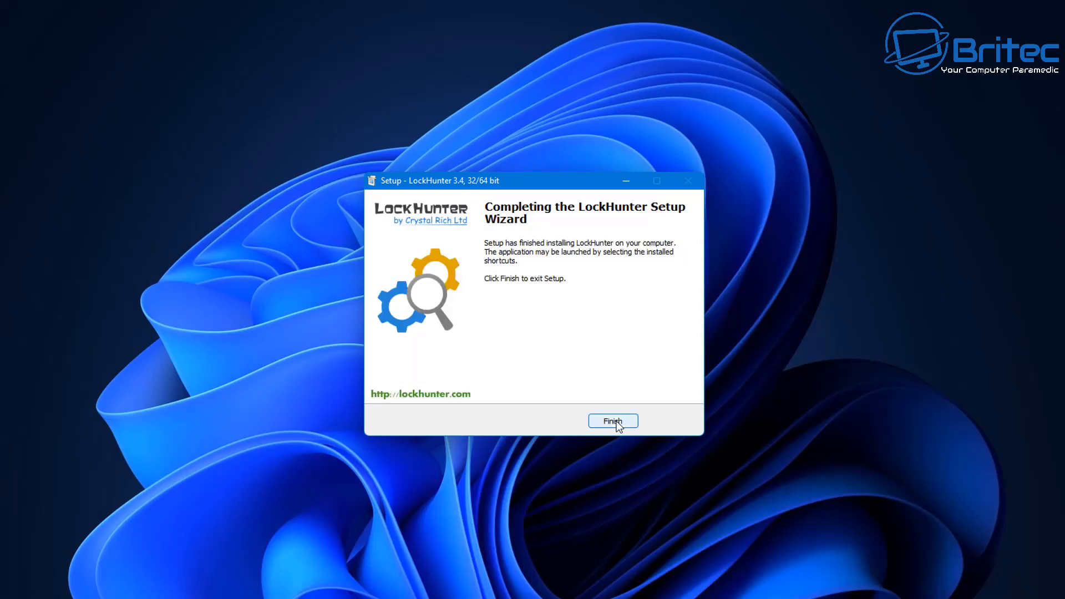
{"action": "left_click", "coordinate": [612, 421]}
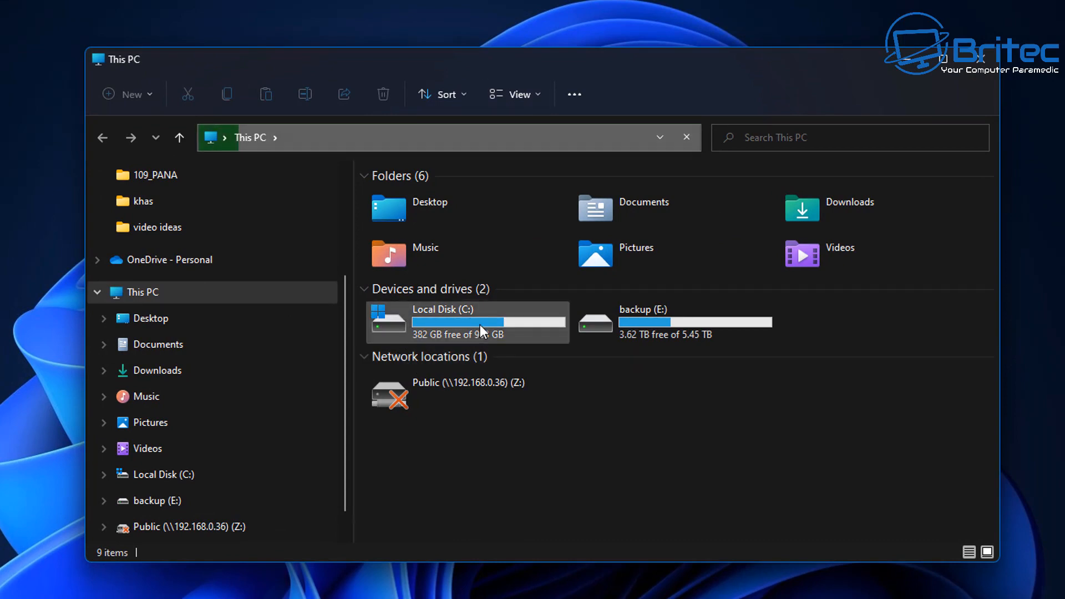
Browse to Notepad++'s userDefineLangs folder and show the full context menu for markdown._preinstalled.udl.xml
{"action": "double_click", "coordinate": [441, 321]}
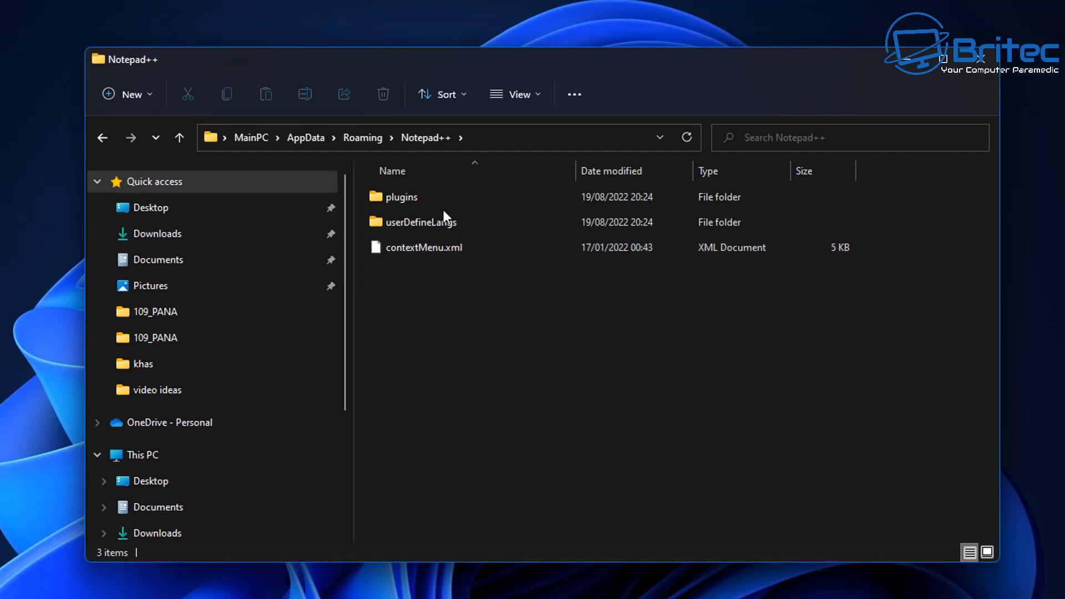
{"action": "double_click", "coordinate": [421, 221]}
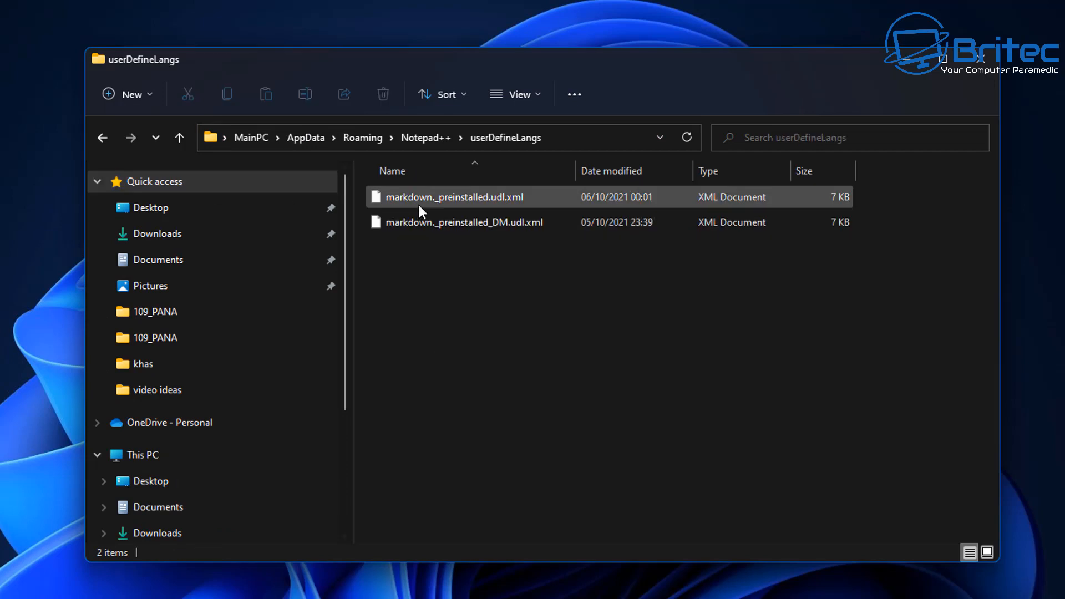
{"action": "right_click", "coordinate": [454, 196]}
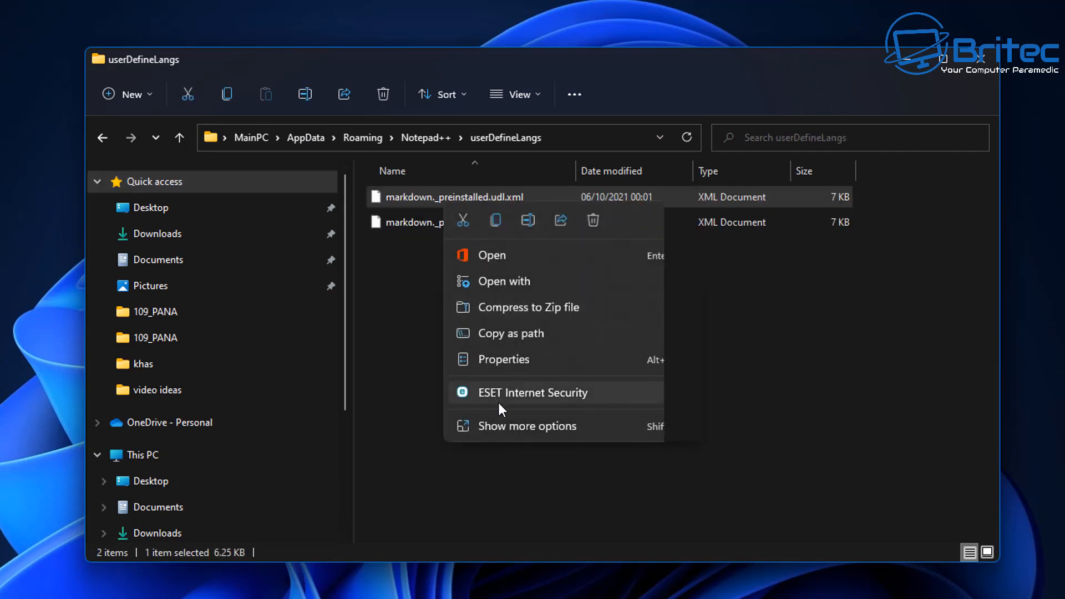
{"action": "left_click", "coordinate": [527, 426]}
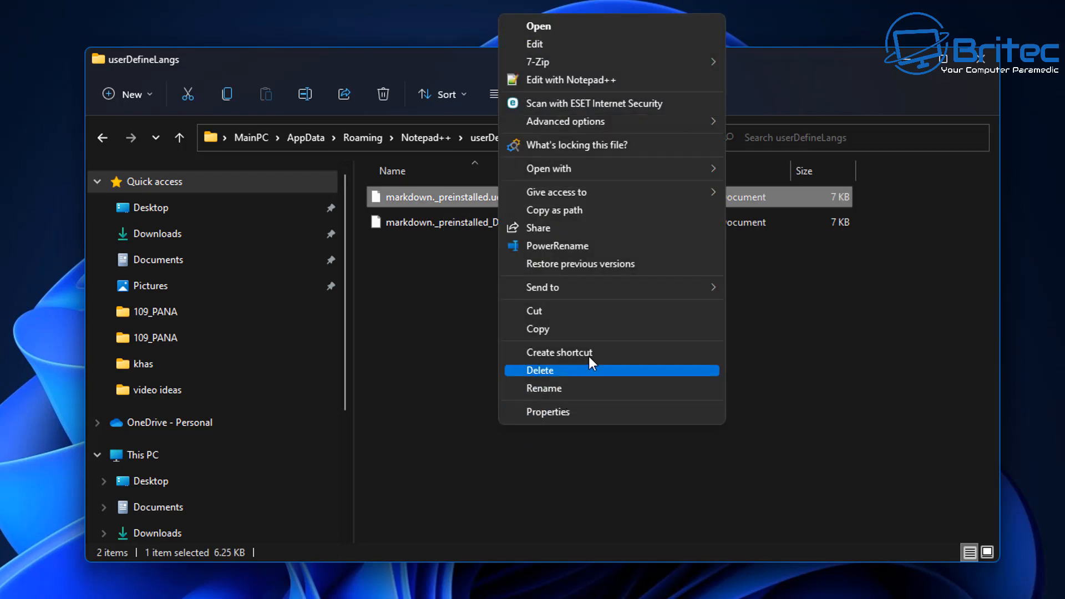
{"action": "mouse_move", "coordinate": [606, 144]}
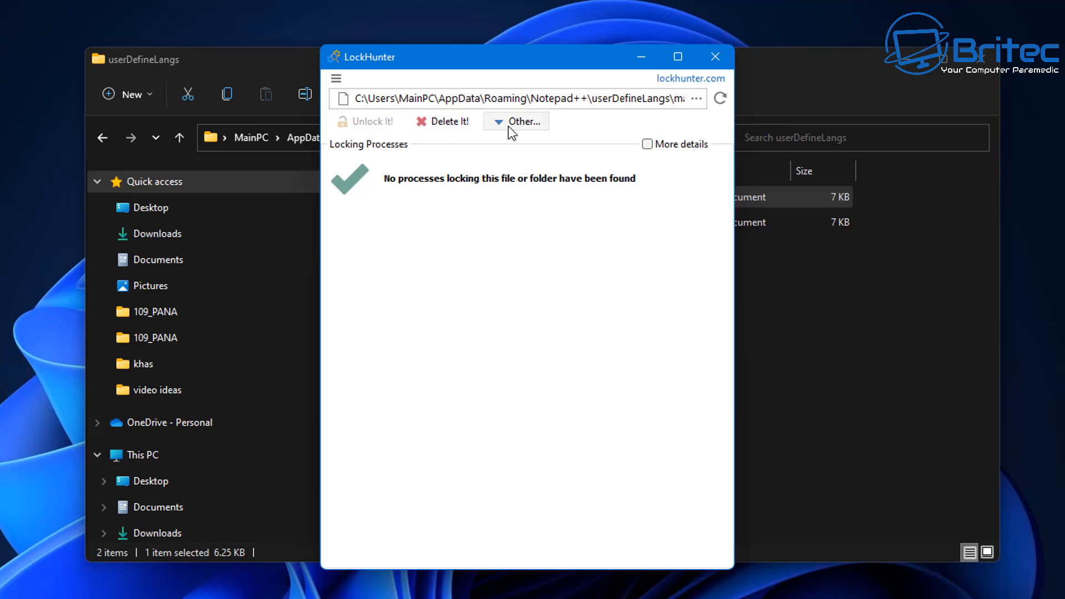
{"action": "left_click", "coordinate": [522, 121]}
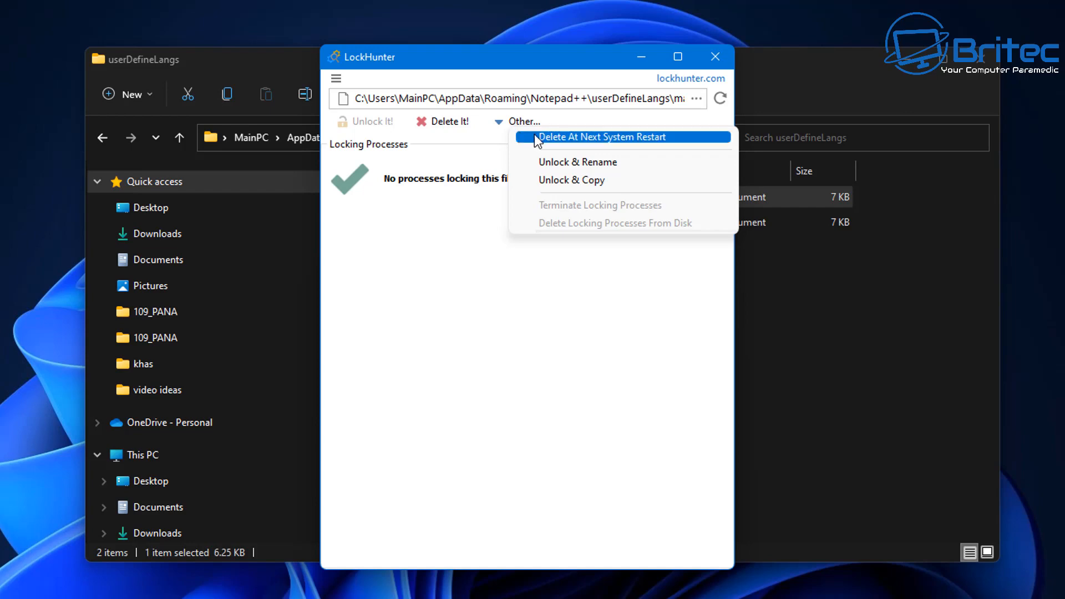
{"action": "mouse_move", "coordinate": [597, 142]}
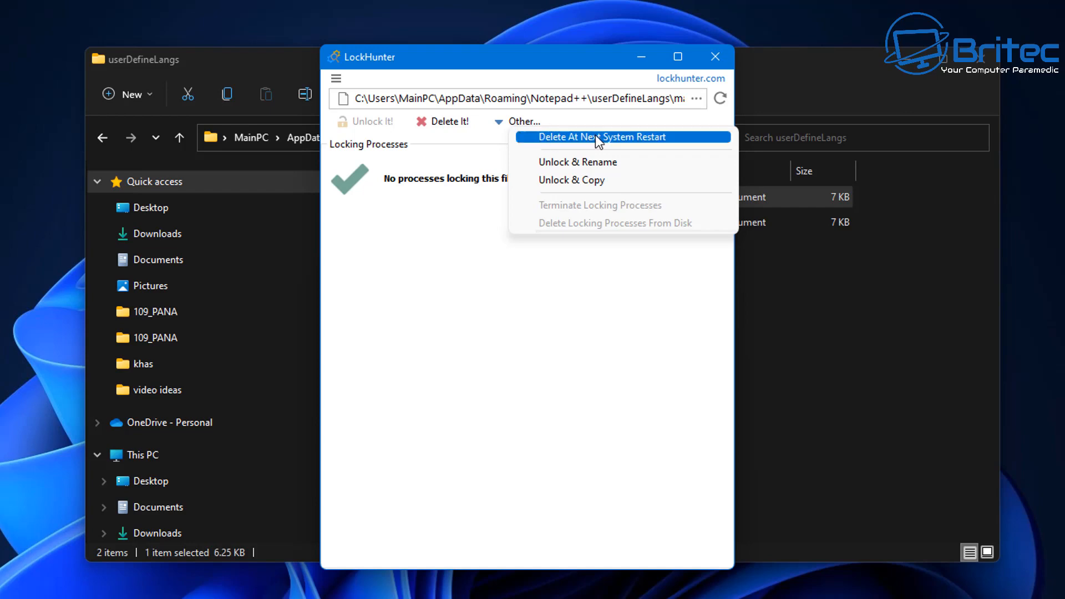
{"action": "mouse_move", "coordinate": [600, 143]}
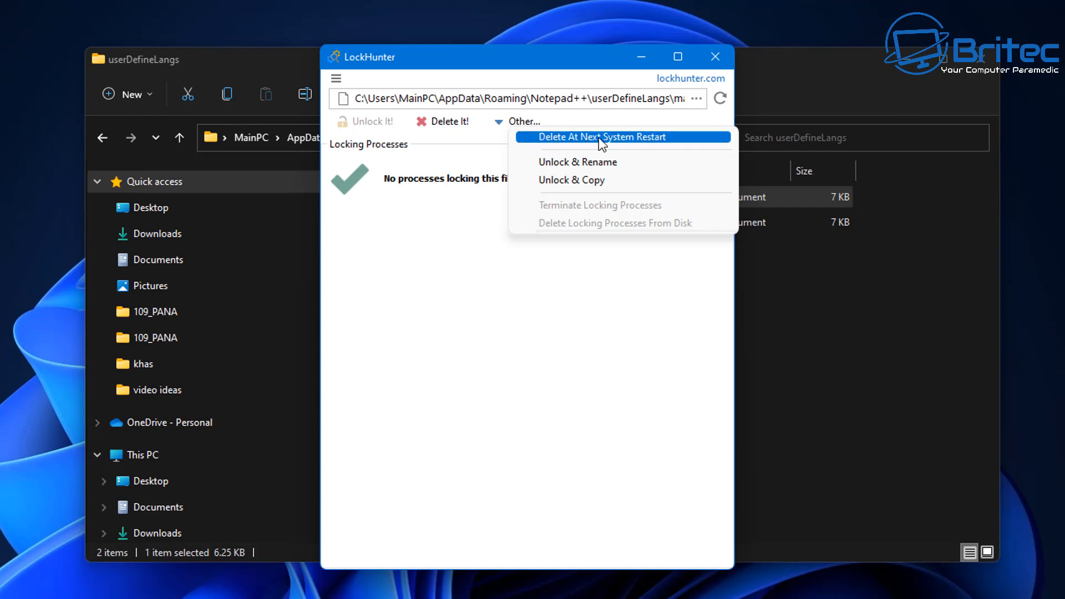
{"action": "mouse_move", "coordinate": [618, 144]}
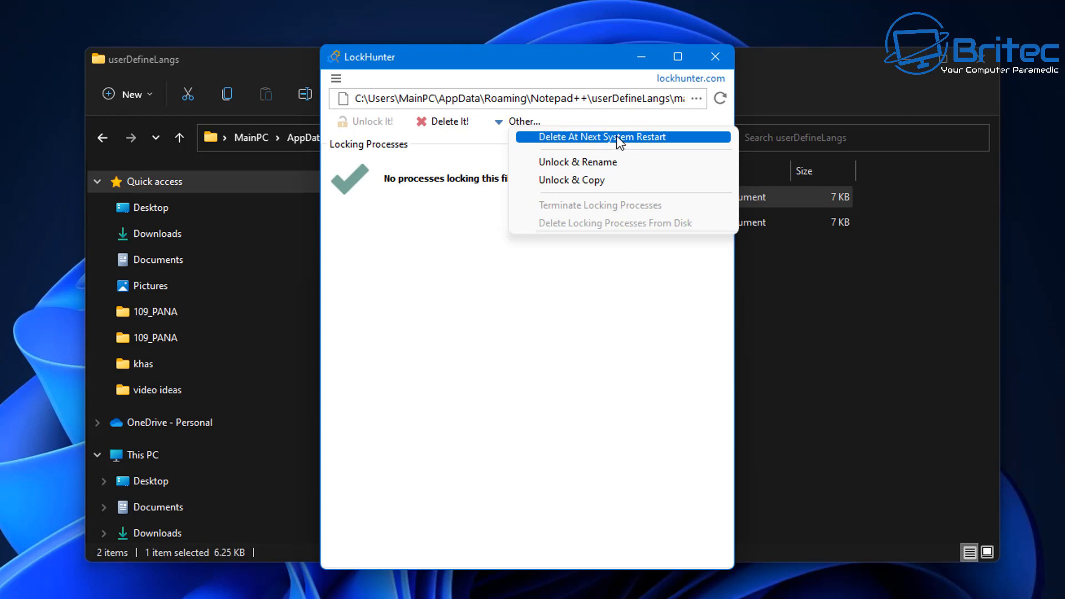
{"action": "mouse_move", "coordinate": [594, 143]}
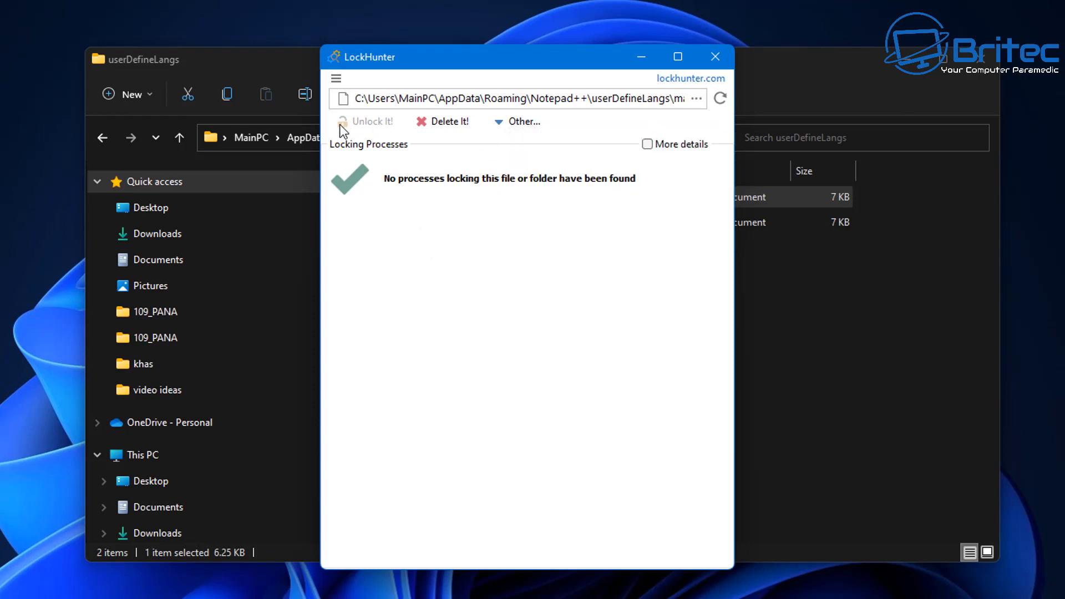
{"action": "mouse_move", "coordinate": [348, 128]}
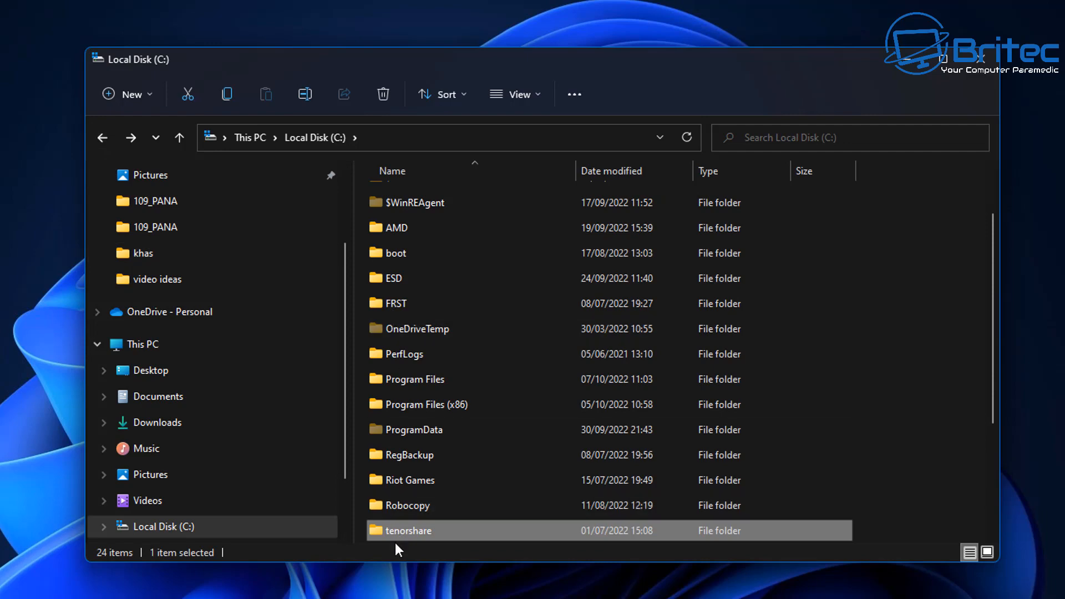
Show the classic full context menu for the tenorshare folder on Local Disk (C:)
{"action": "right_click", "coordinate": [407, 530]}
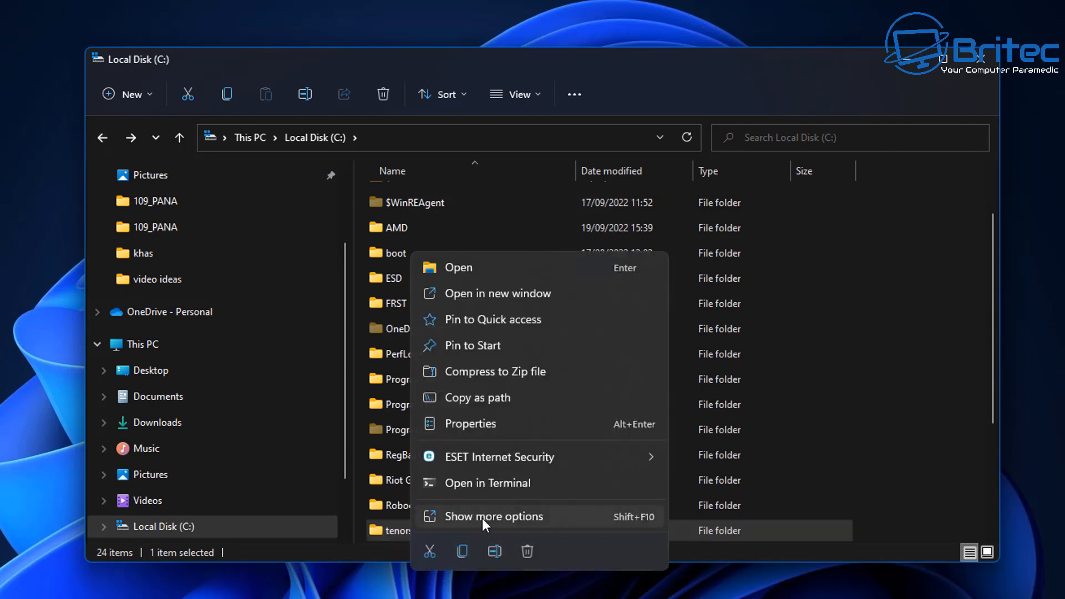
{"action": "left_click", "coordinate": [492, 516]}
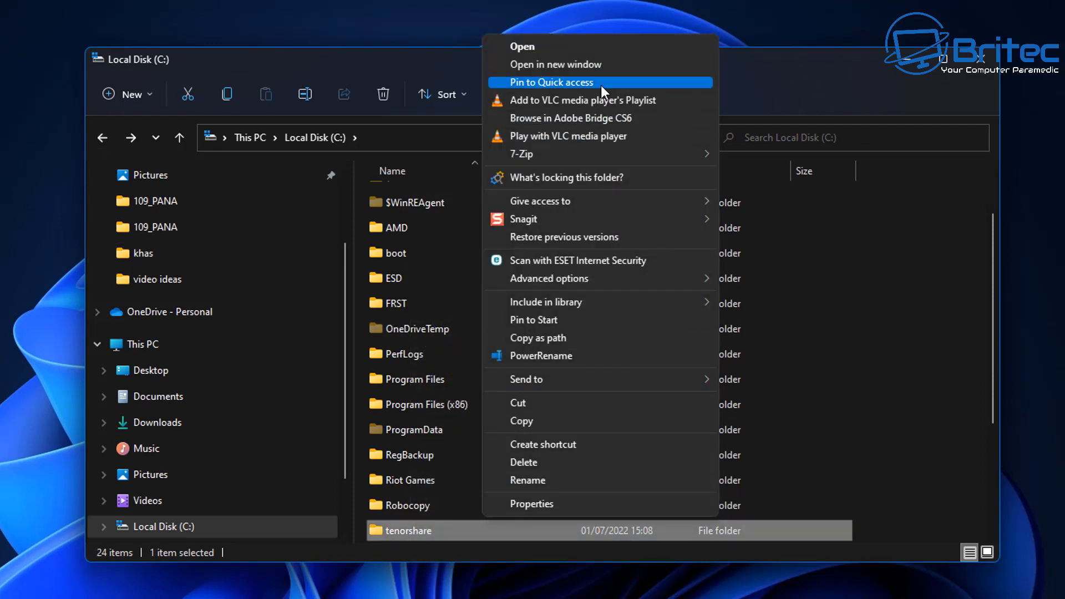
{"action": "mouse_move", "coordinate": [600, 480]}
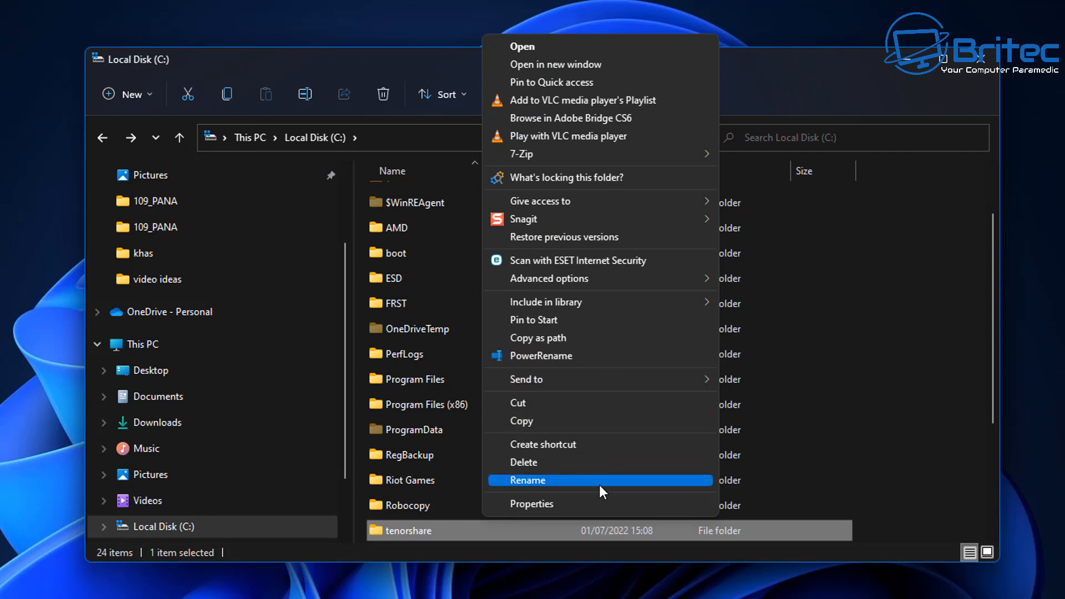
{"action": "mouse_move", "coordinate": [579, 302]}
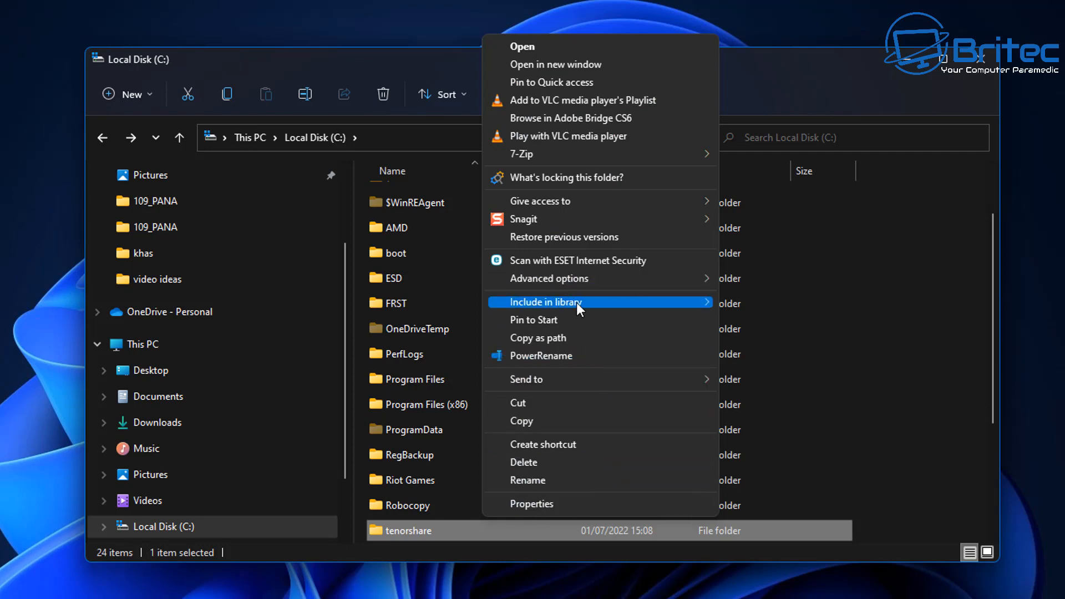
{"action": "mouse_move", "coordinate": [585, 178]}
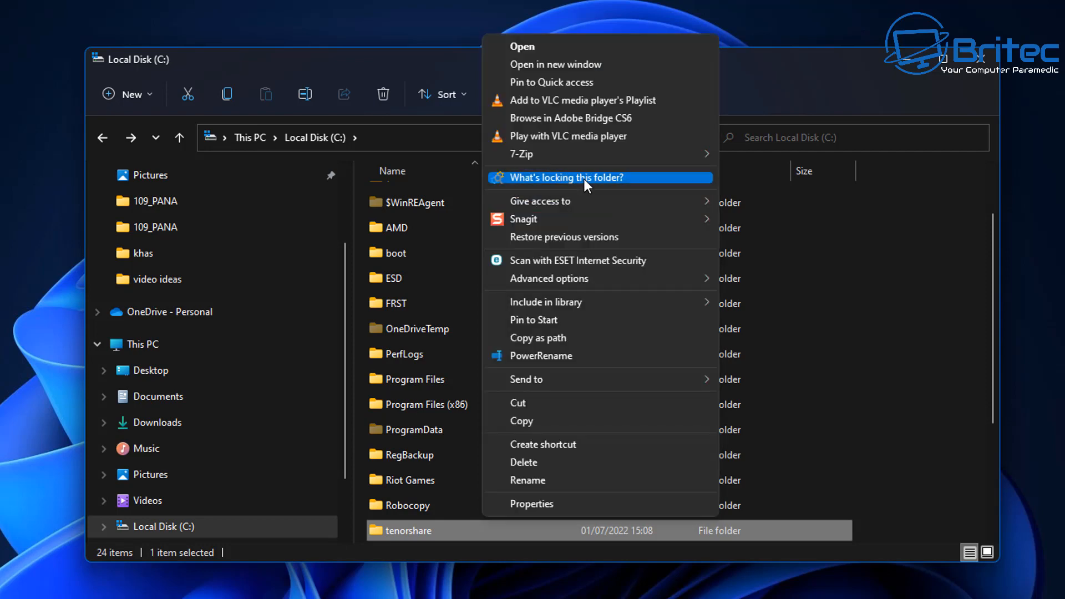
Use 'What's locking this folder?' and Delete It! to send tenorshare to the recycle bin, then close LockHunter
{"action": "left_click", "coordinate": [565, 178]}
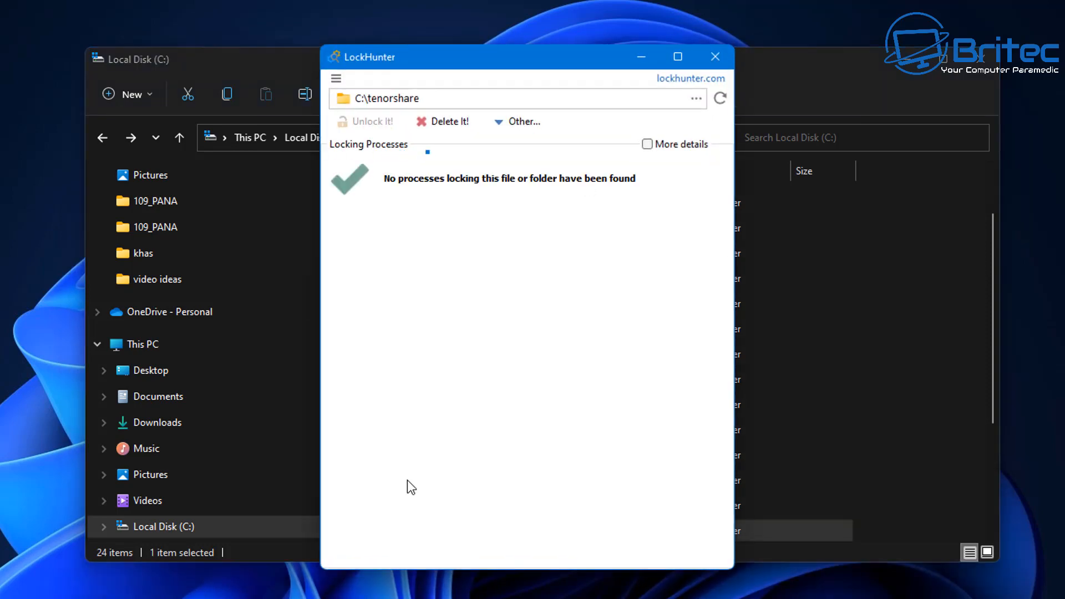
{"action": "mouse_move", "coordinate": [589, 173]}
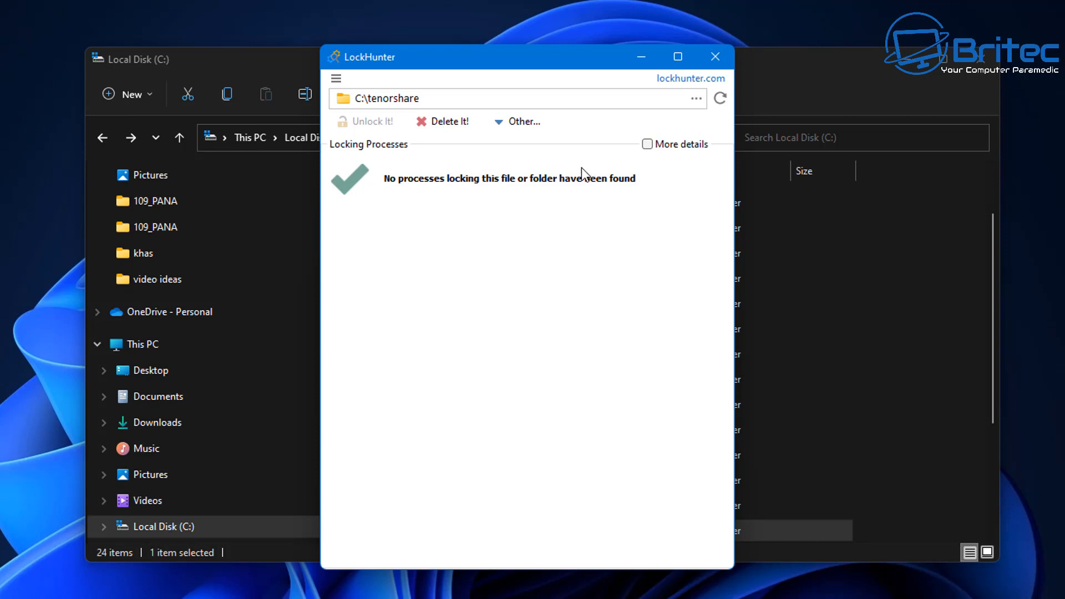
{"action": "mouse_move", "coordinate": [449, 122]}
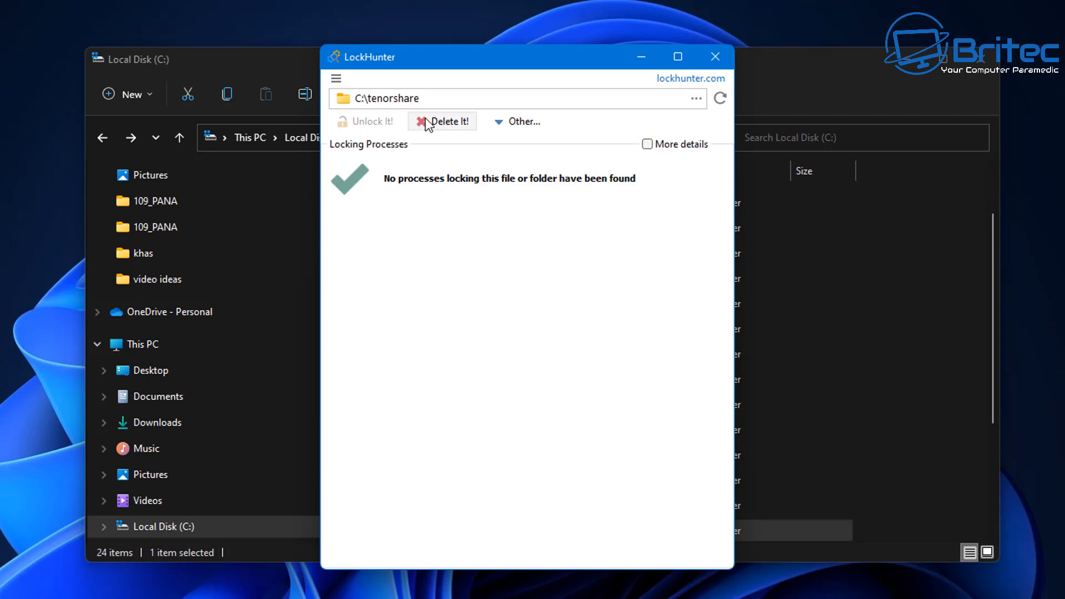
{"action": "left_click", "coordinate": [447, 121]}
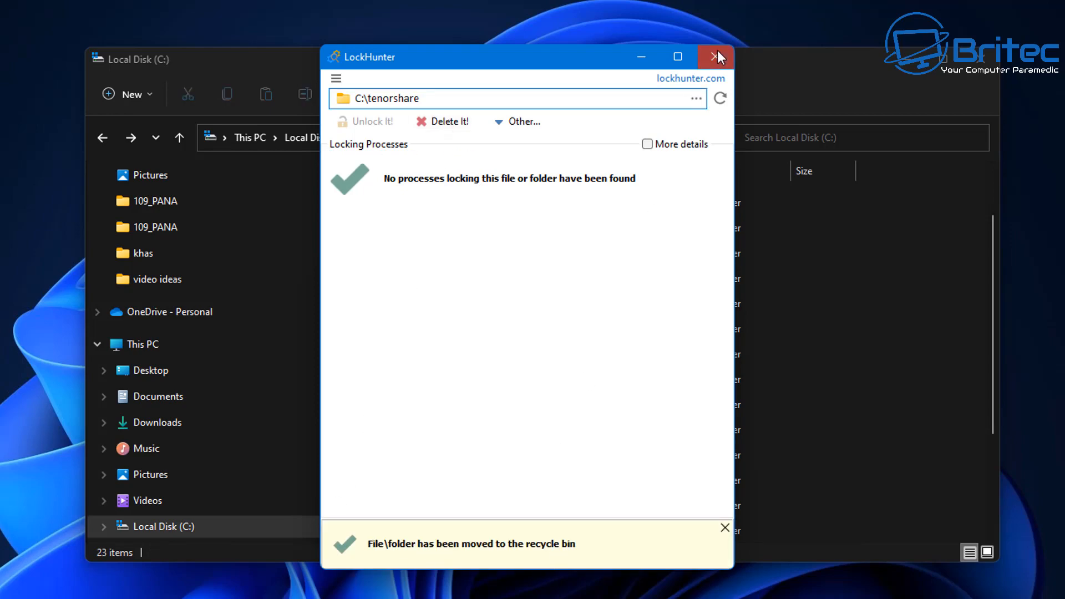
{"action": "left_click", "coordinate": [716, 57]}
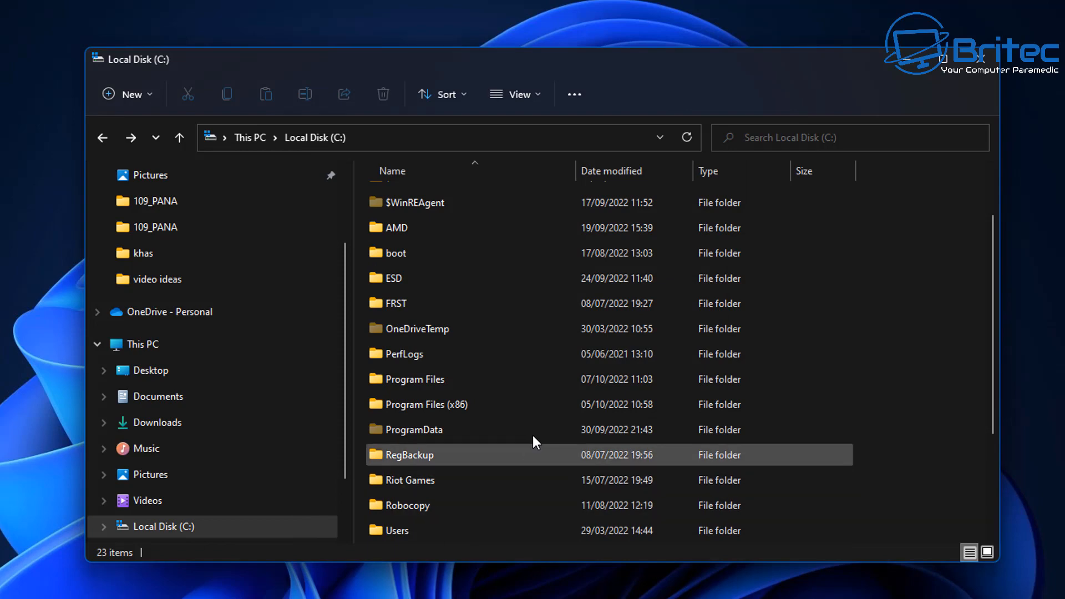
{"action": "mouse_move", "coordinate": [531, 436]}
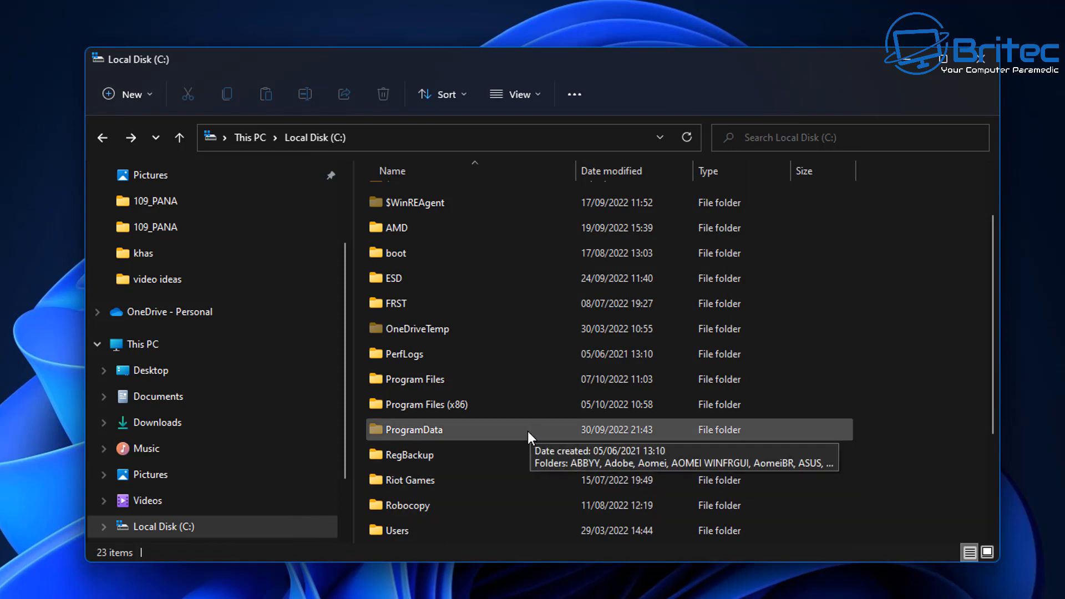
Scroll the C: drive listing to verify tenorshare is gone
{"action": "scroll", "scroll_direction": "down", "scroll_amount": 3}
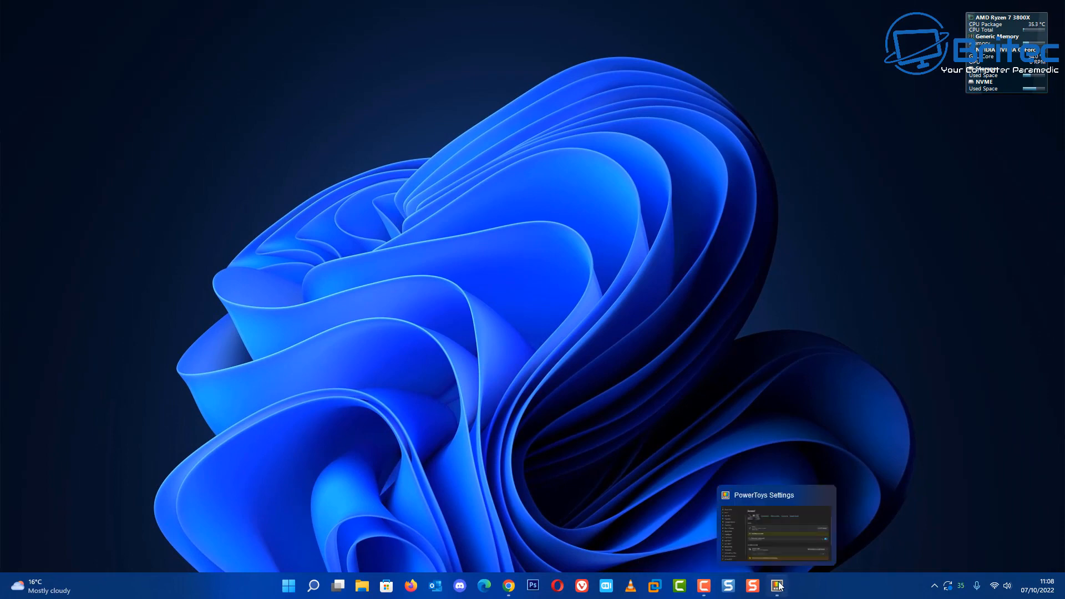
Bring PowerToys Settings forward and view the General page showing v0.63.0 is up to date
{"action": "left_click", "coordinate": [776, 586]}
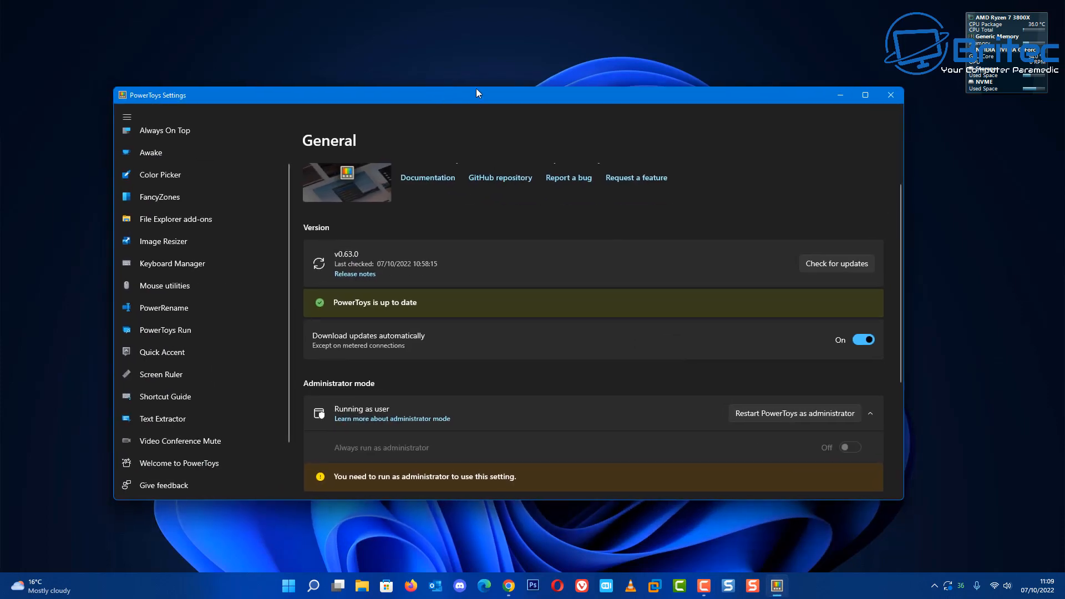
{"action": "left_click", "coordinate": [836, 264]}
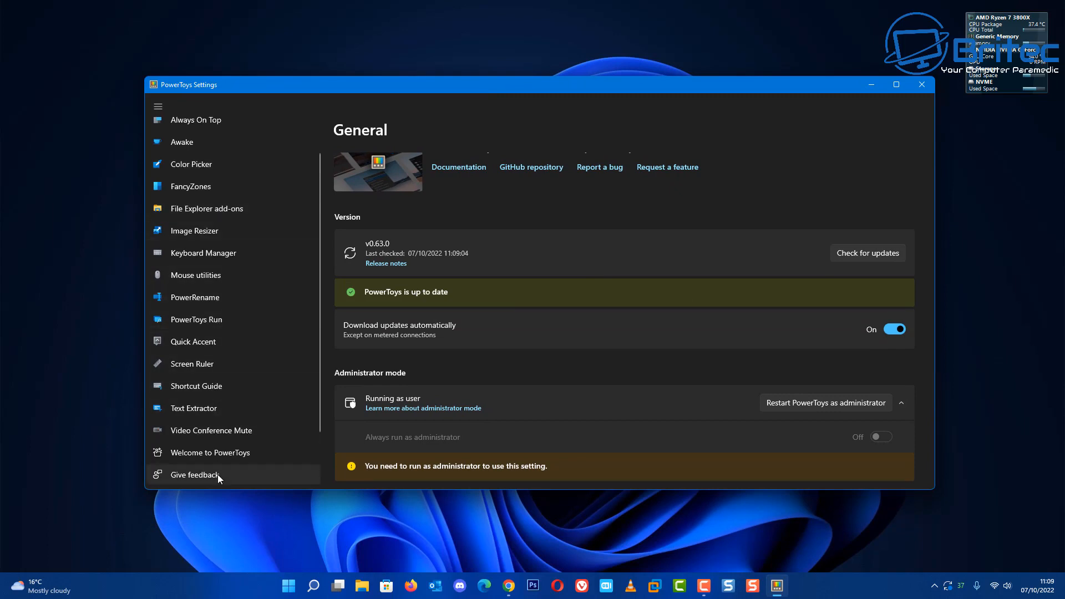
{"action": "scroll", "scroll_direction": "up", "scroll_amount": 3}
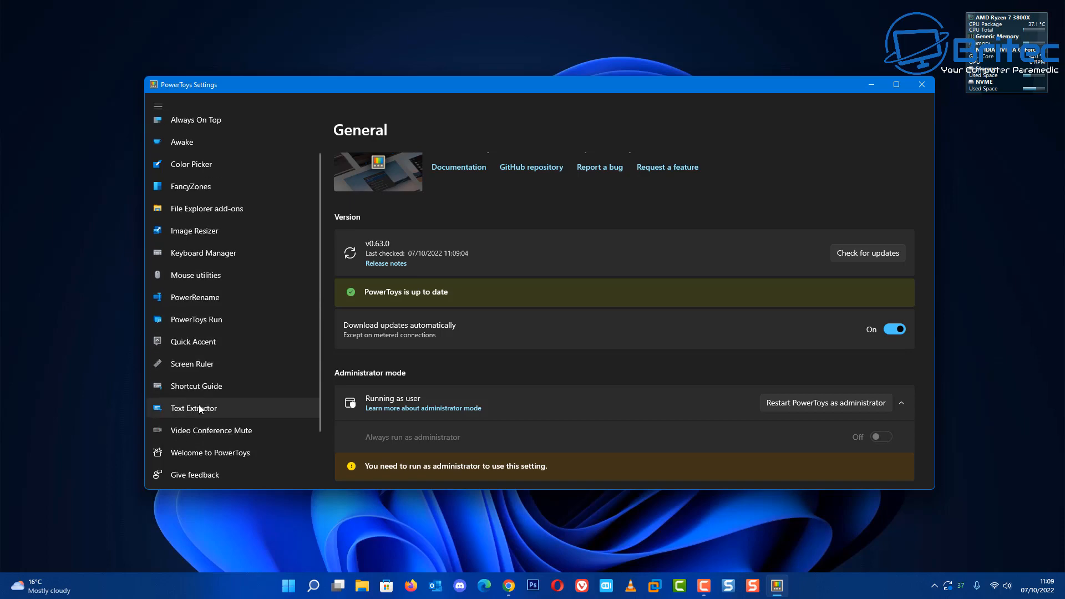
{"action": "mouse_move", "coordinate": [201, 386]}
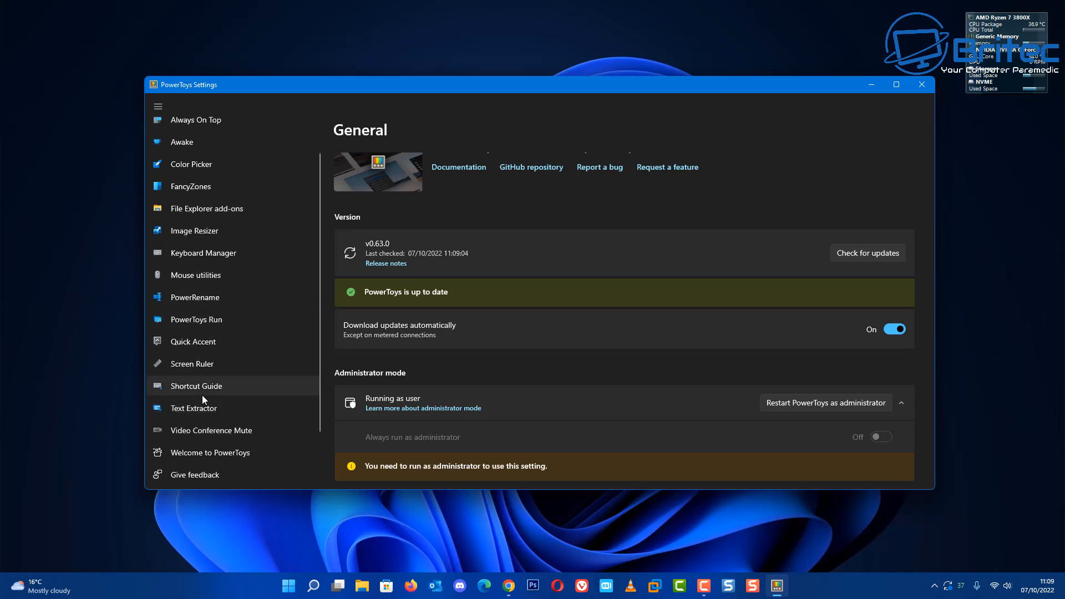
{"action": "left_click", "coordinate": [921, 84]}
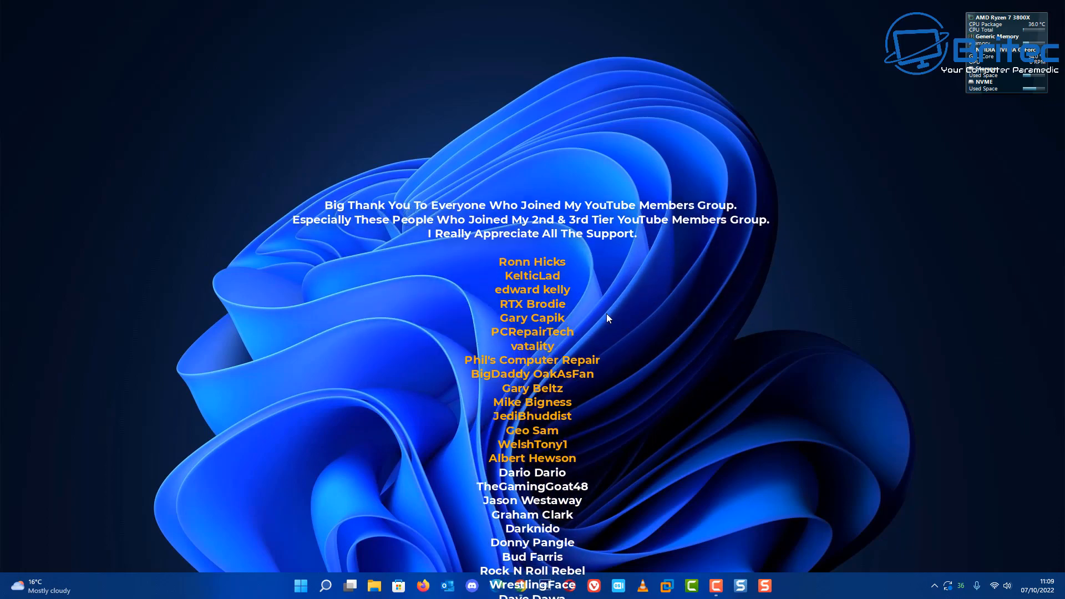
{"action": "scroll", "scroll_direction": "up", "scroll_amount": 3}
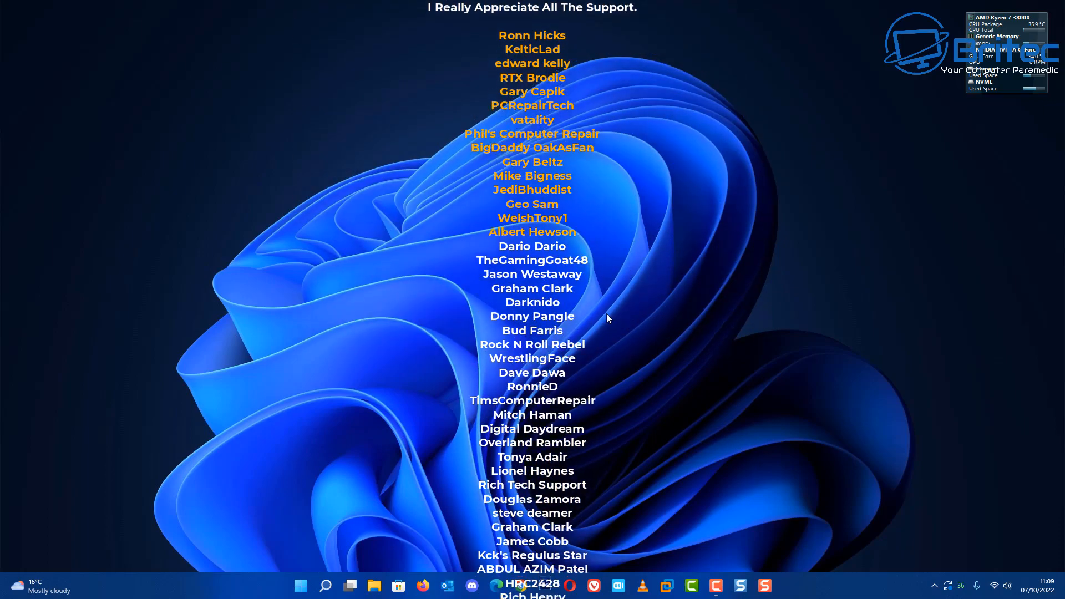
{"action": "scroll", "scroll_direction": "down", "scroll_amount": 3}
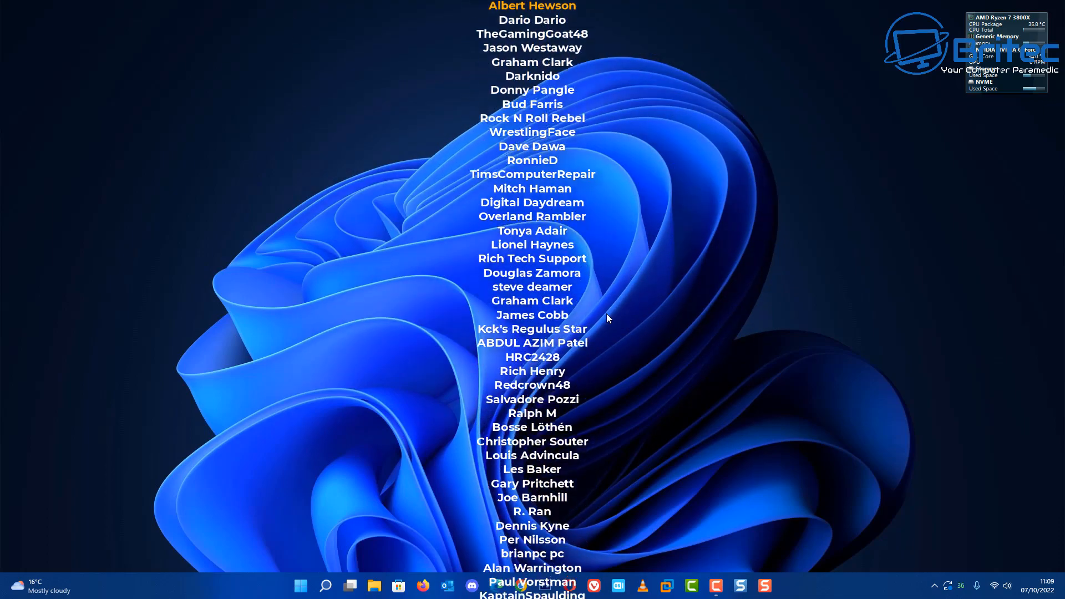
{"action": "scroll", "scroll_direction": "down", "scroll_amount": 3}
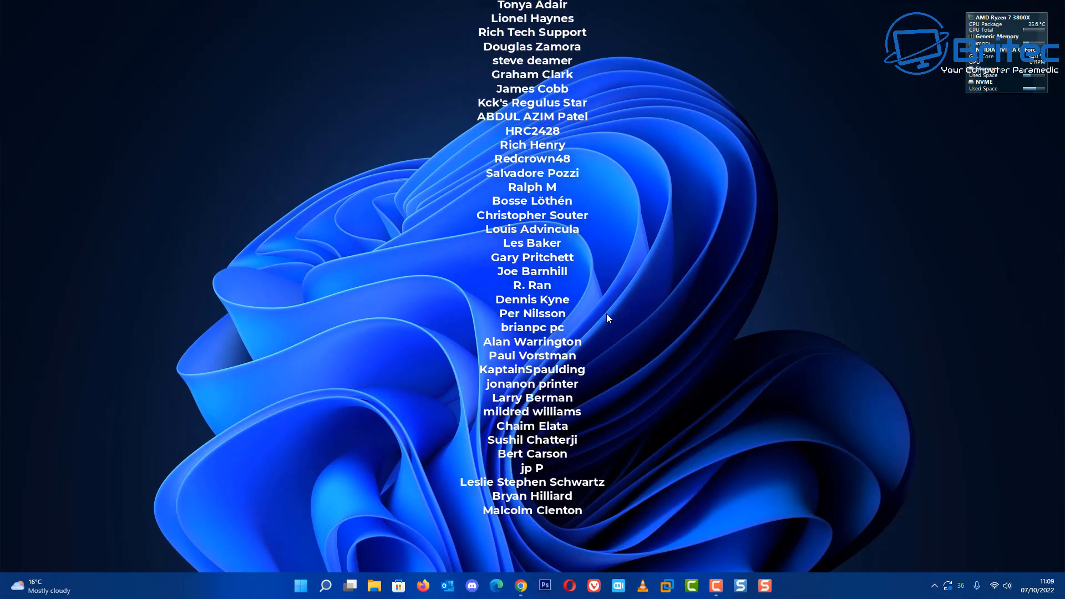
{"action": "scroll", "scroll_direction": "down", "scroll_amount": 3}
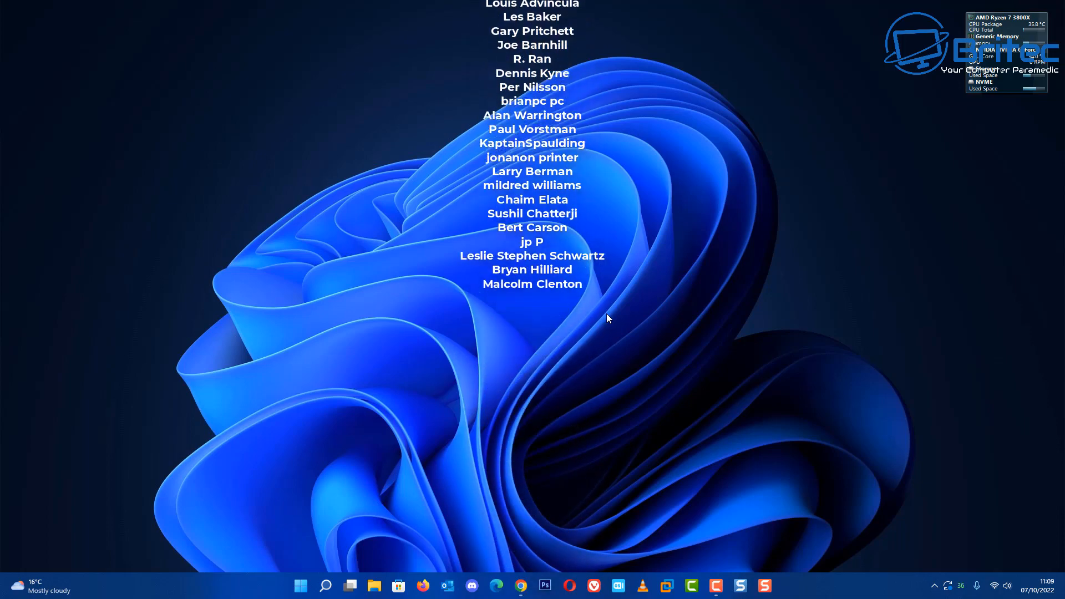